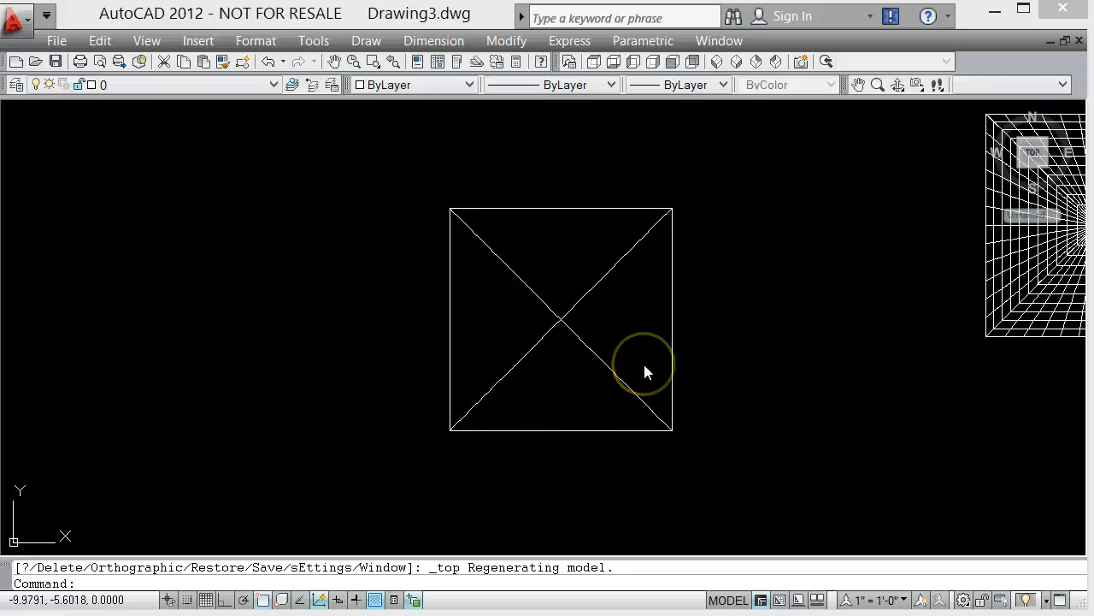
pyautogui.moveTo(916, 118)
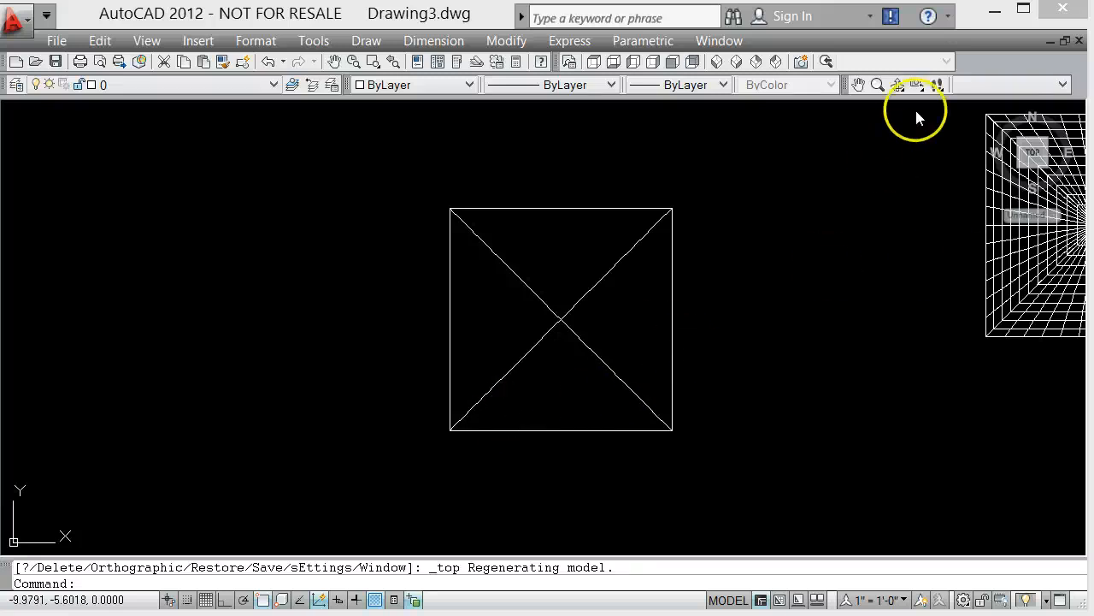
pyautogui.moveTo(898, 90)
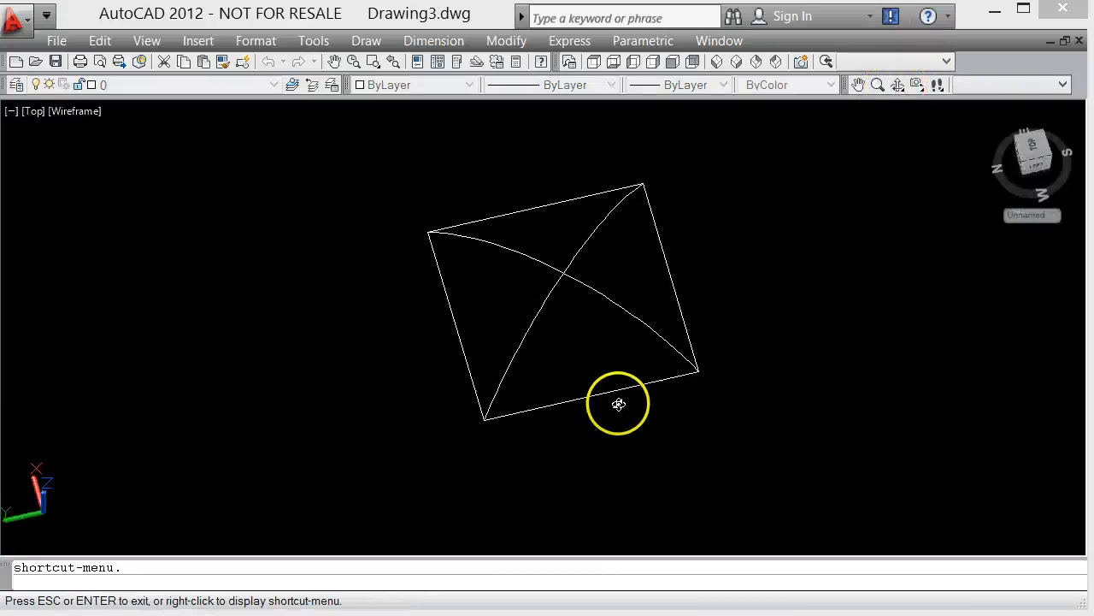
# Orbit the frame, move the MPanel toolbar aside, and start Draw Edge Mesh
pyautogui.moveTo(619, 403); pyautogui.dragTo(444, 340)
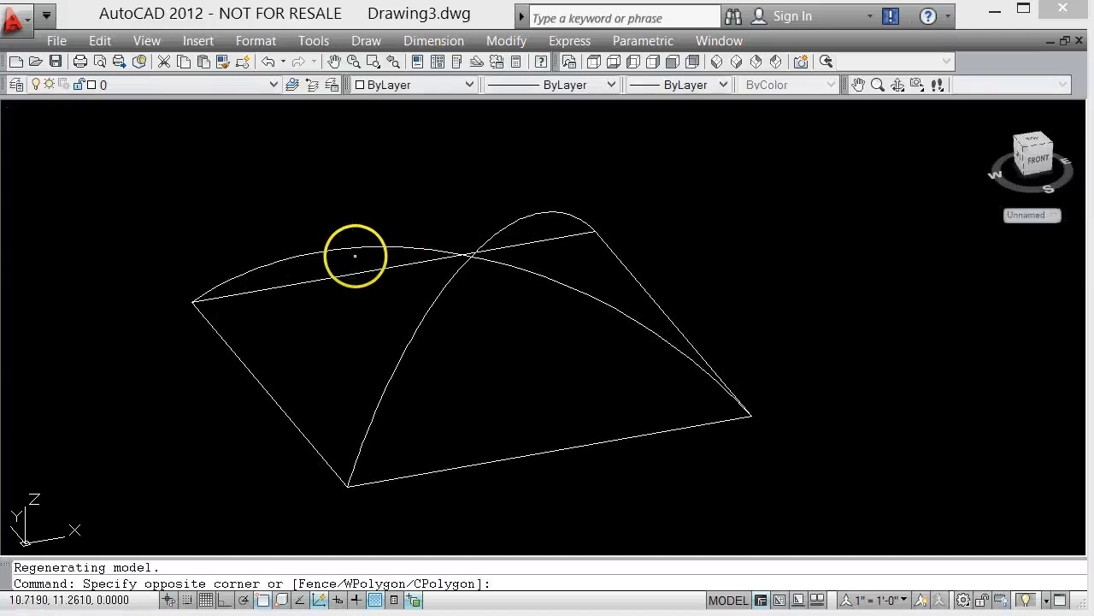
pyautogui.click(354, 257)
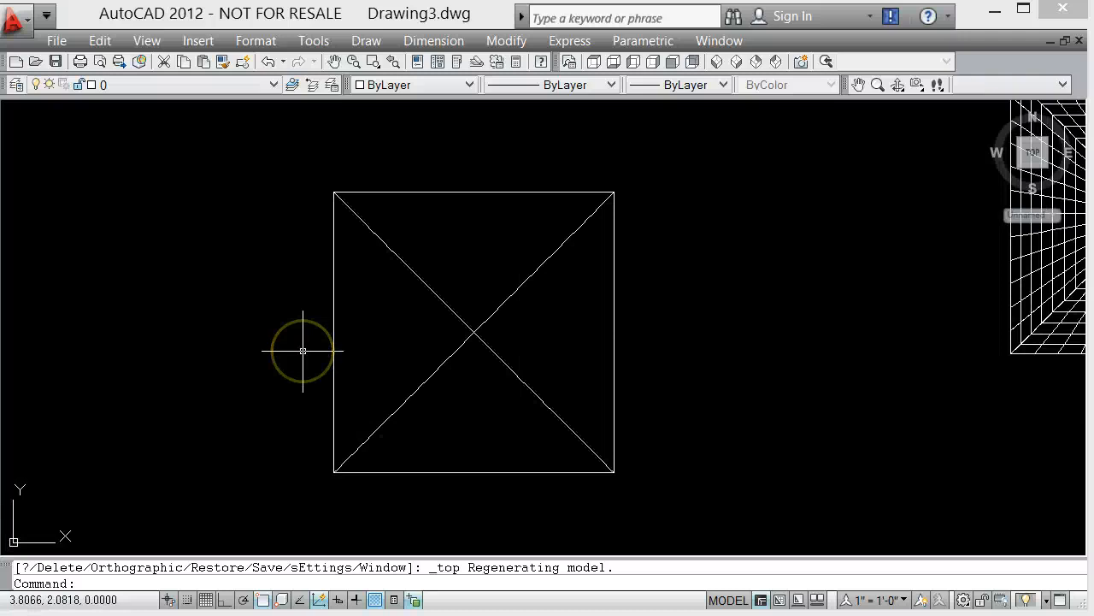
pyautogui.moveTo(240, 513)
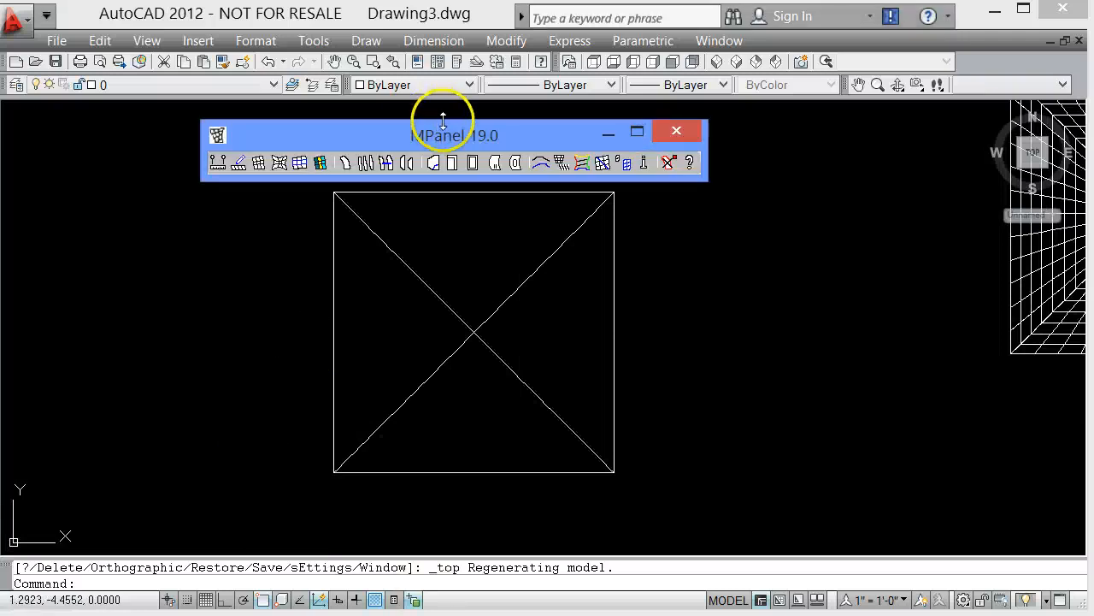
pyautogui.moveTo(454, 136); pyautogui.dragTo(652, 131)
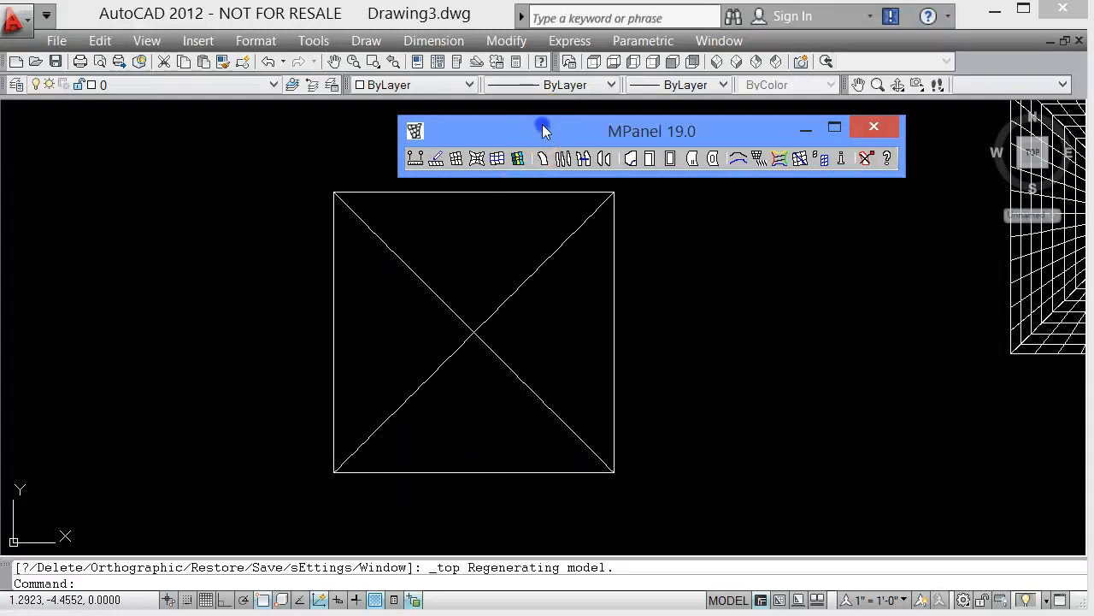
pyautogui.click(436, 158)
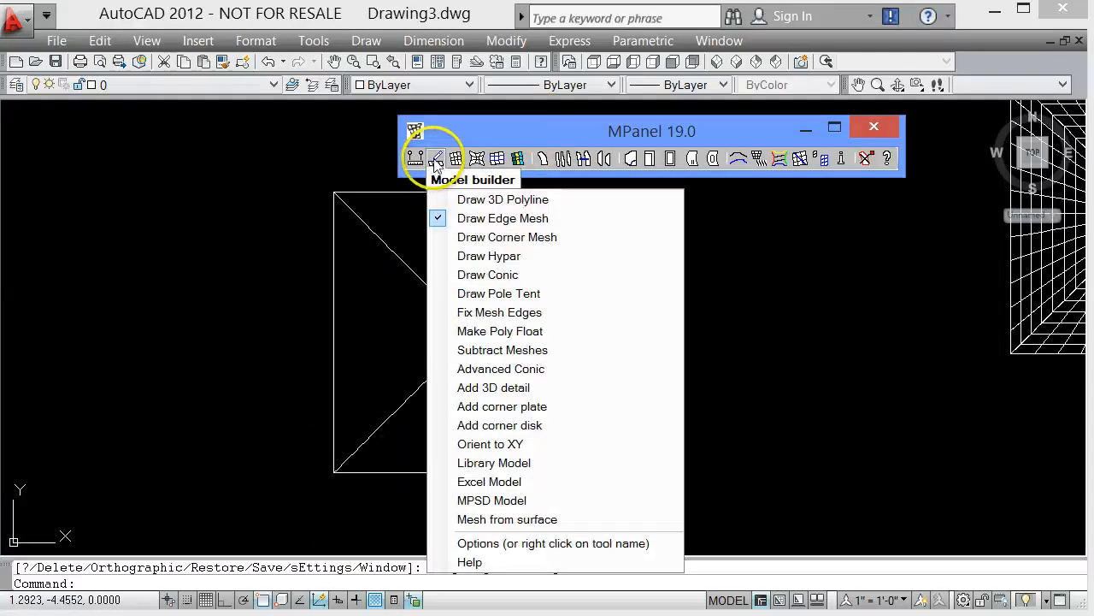
pyautogui.moveTo(502, 218)
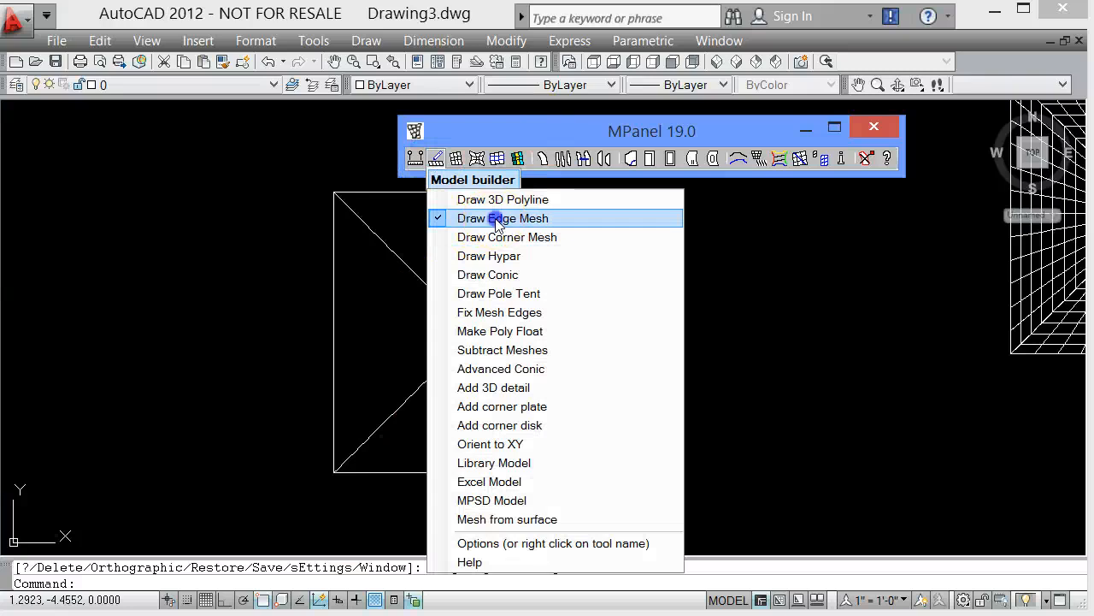
pyautogui.click(502, 218)
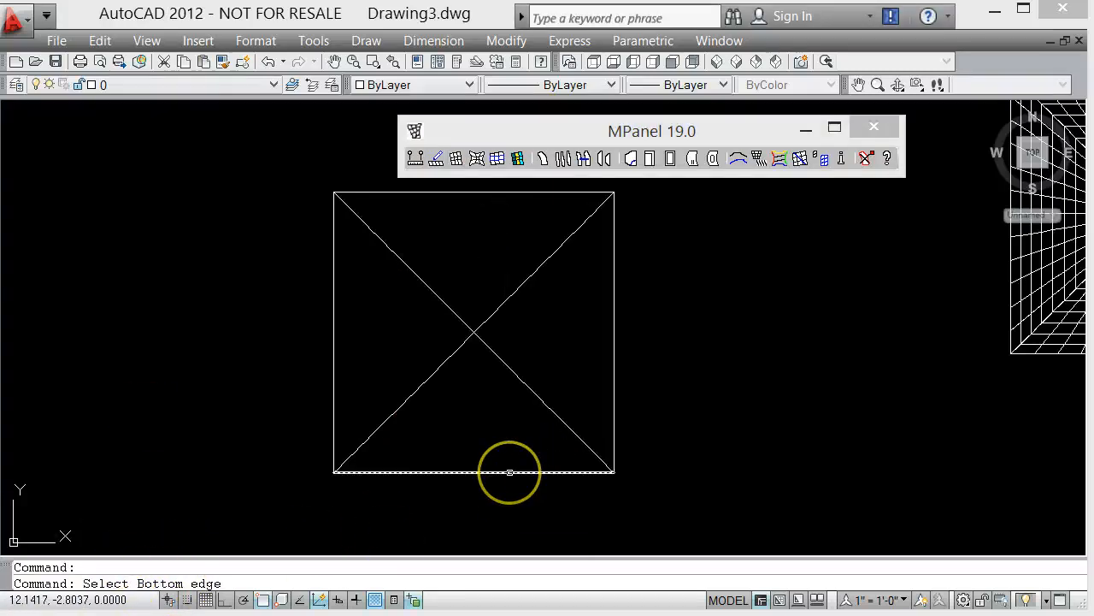
# Build a triangular edge mesh from the bottom edge and the lower-right and lower-left diagonals, skipping the top edge
pyautogui.click(509, 471)
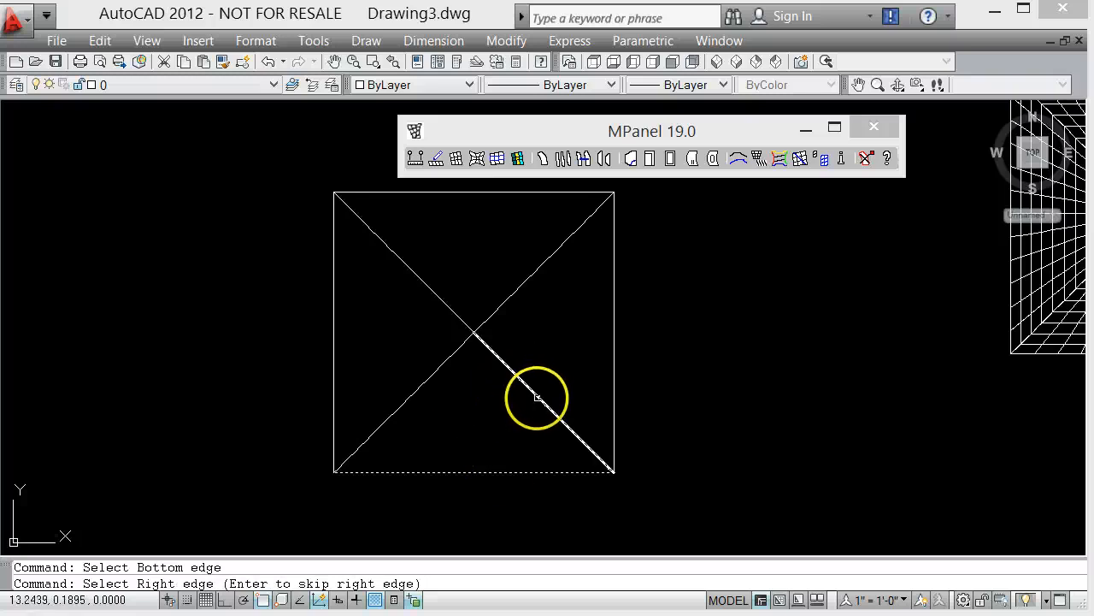
pyautogui.click(538, 397)
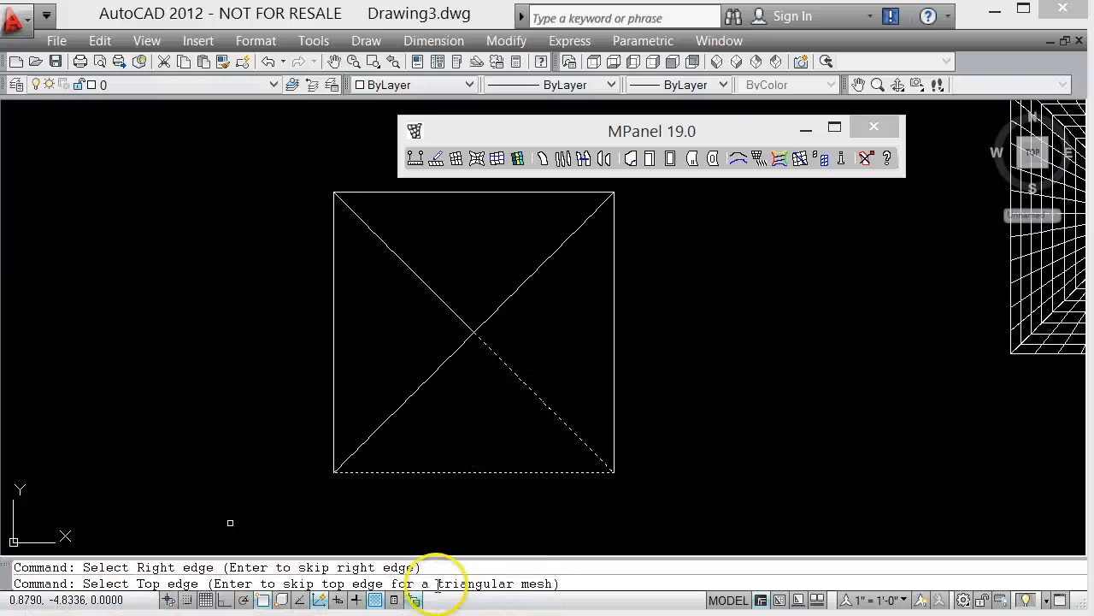
pyautogui.moveTo(180, 543)
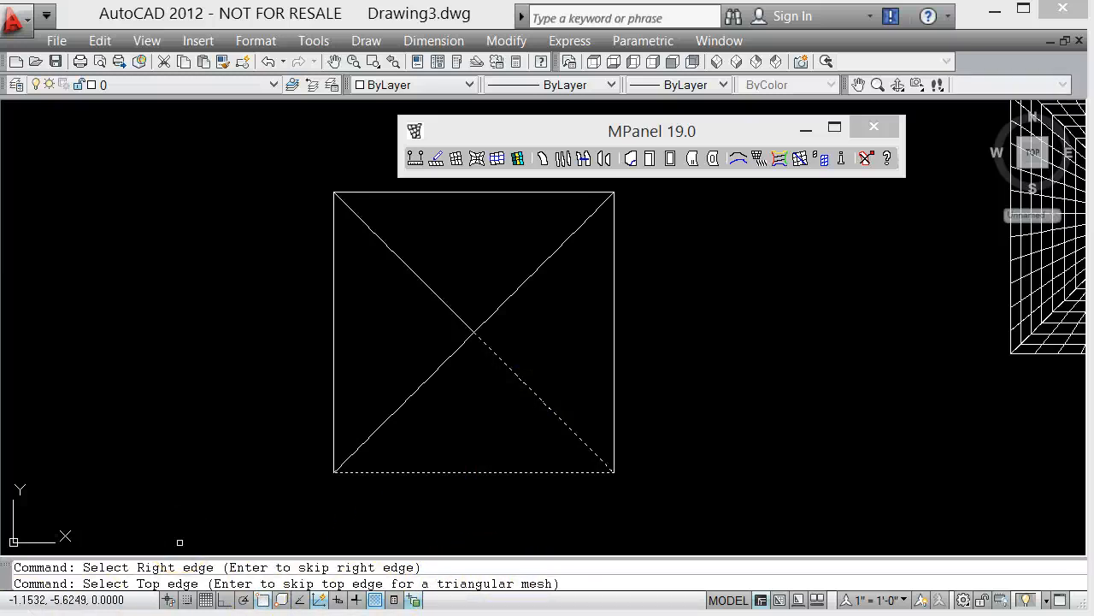
pyautogui.click(359, 464)
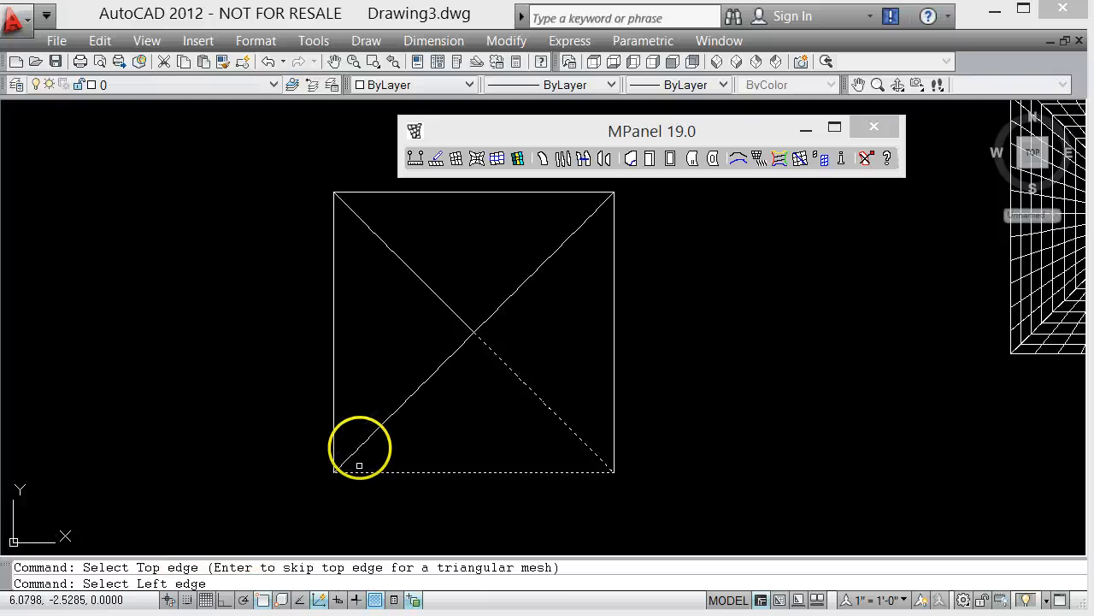
pyautogui.moveTo(396, 408)
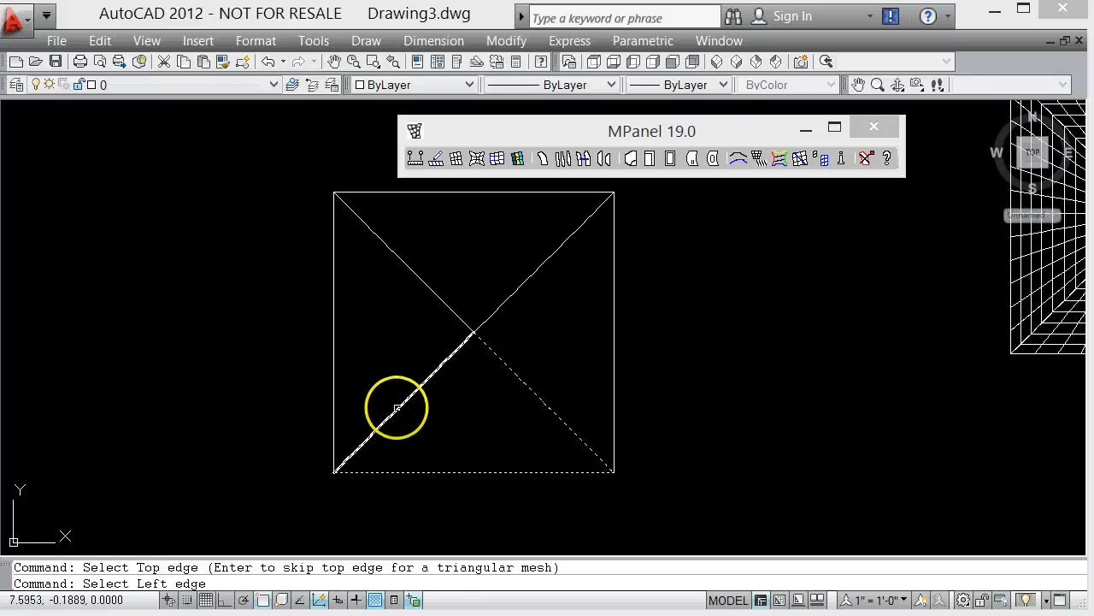
pyautogui.click(398, 408)
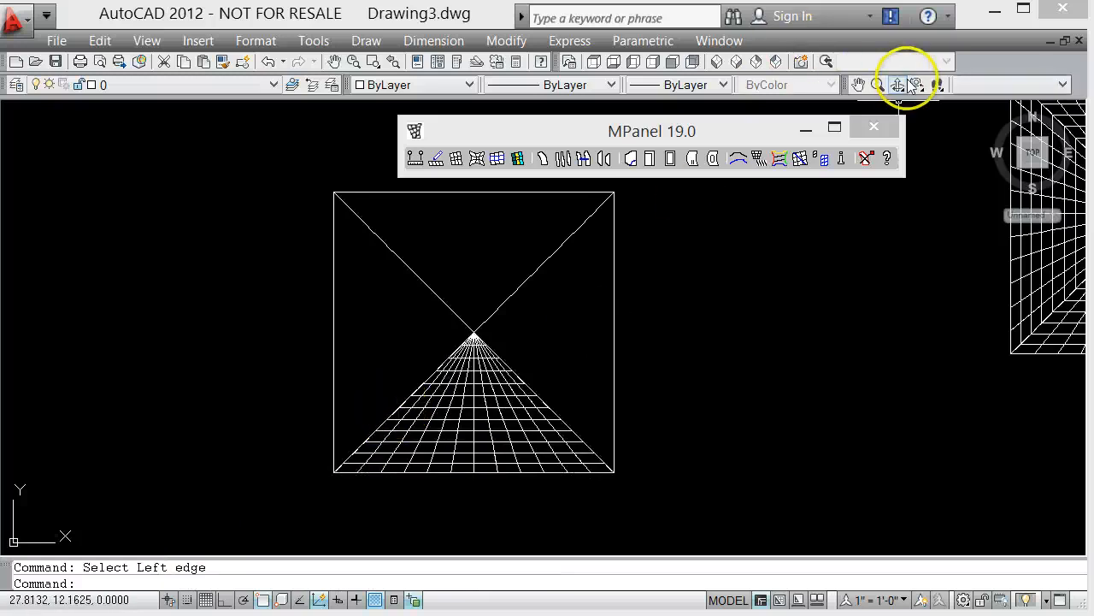
pyautogui.click(898, 84)
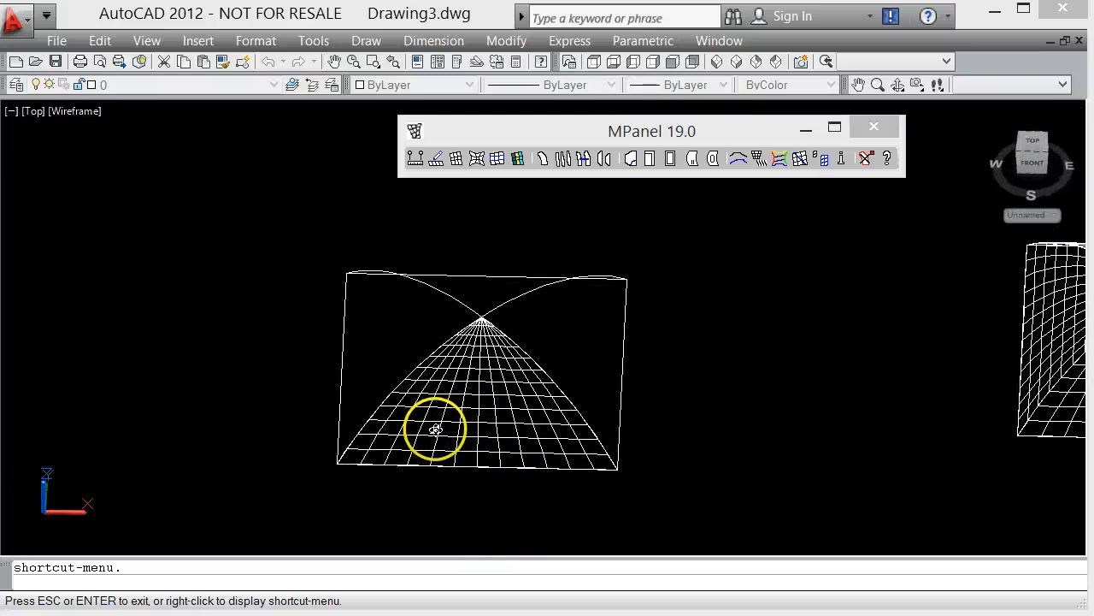
# Orbit toward a top view of both meshes and open the Modify menu for arraying
pyautogui.moveTo(436, 427); pyautogui.dragTo(543, 395)
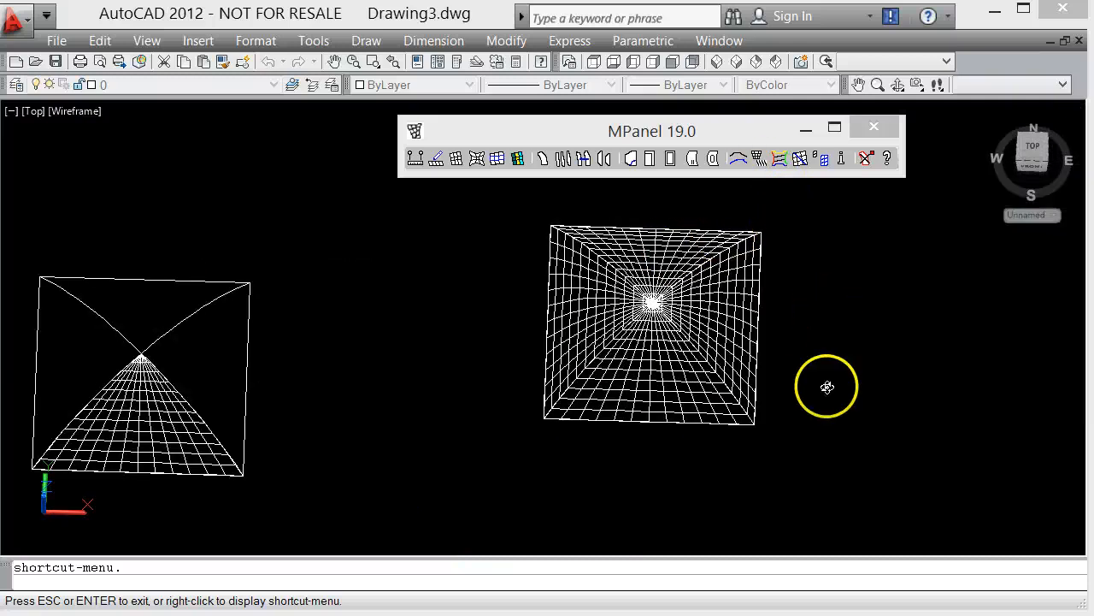
pyautogui.moveTo(567, 341)
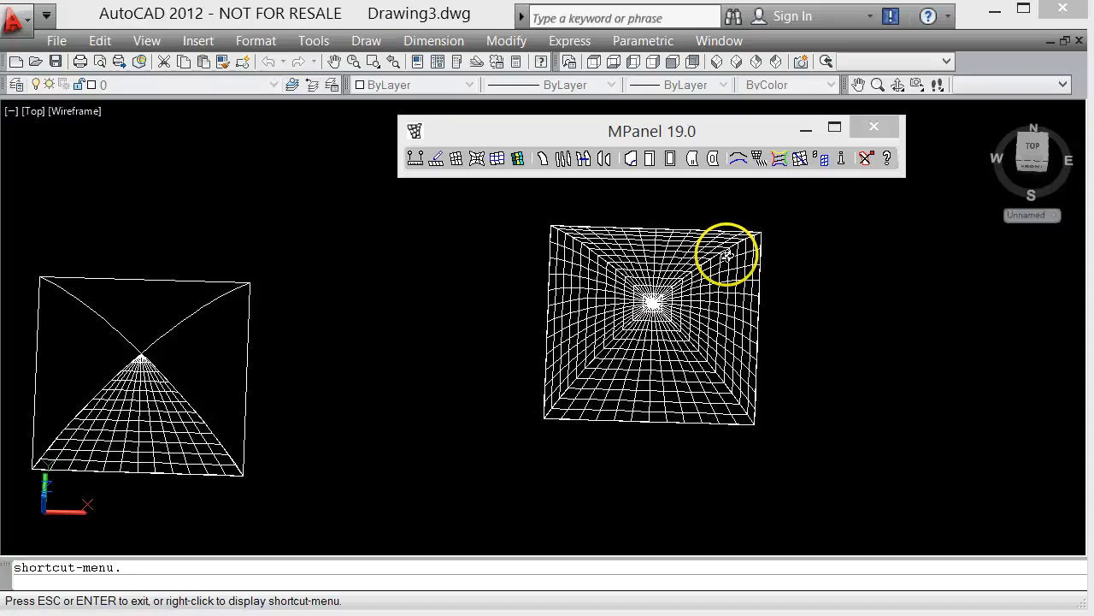
pyautogui.moveTo(441, 13)
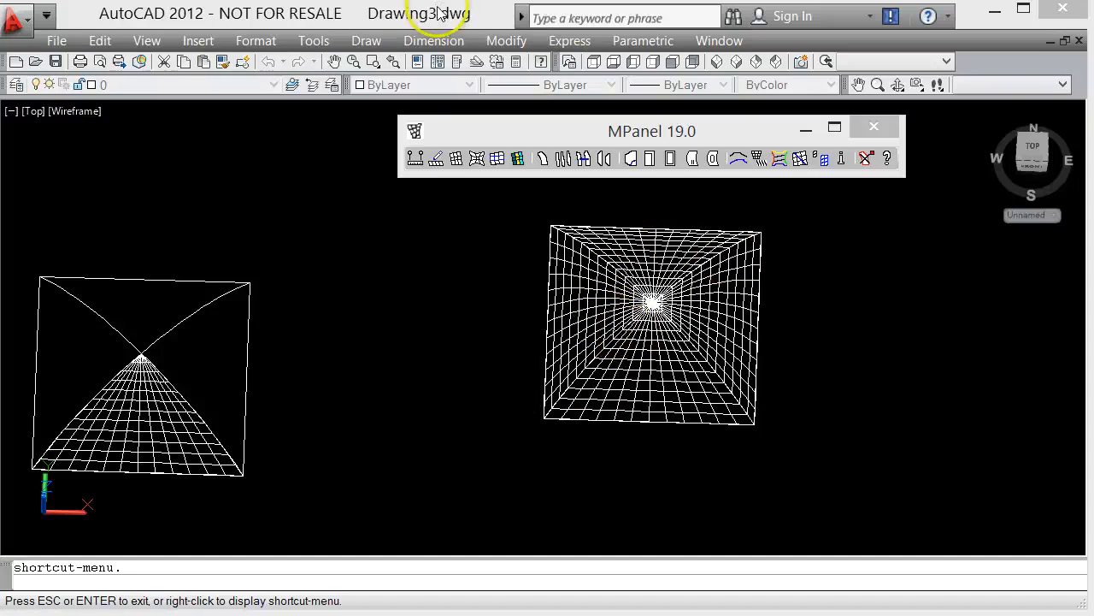
pyautogui.click(505, 40)
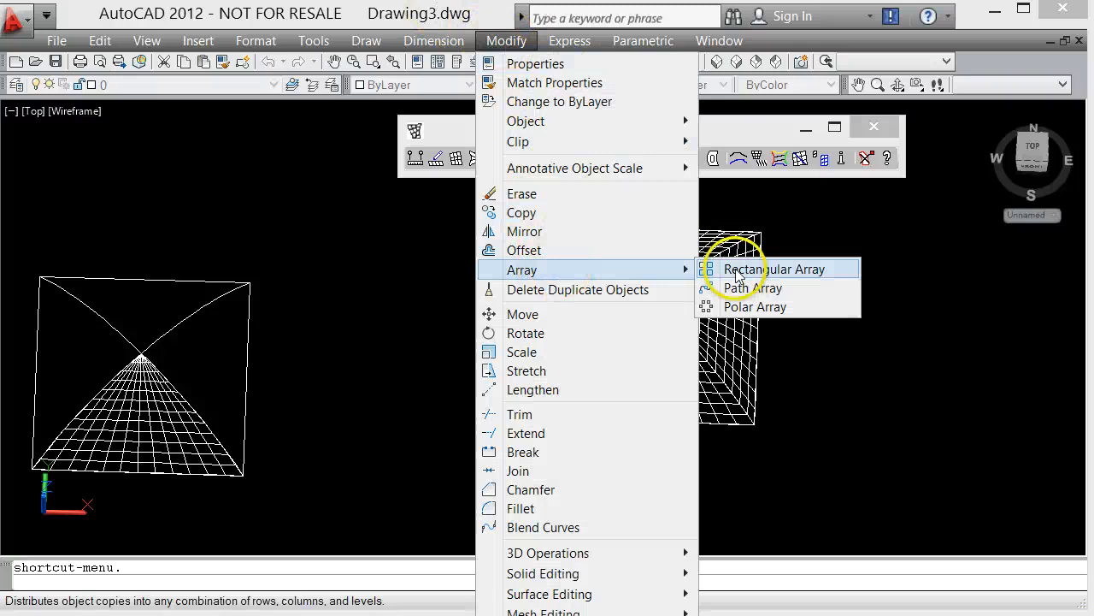
pyautogui.moveTo(755, 306)
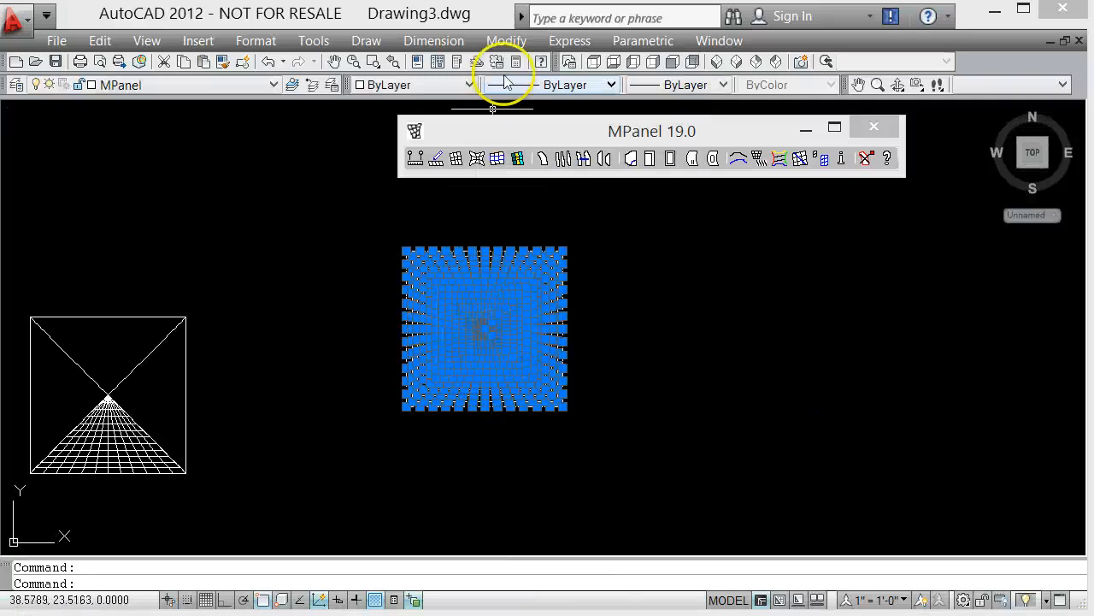
# Use Modify > Array to place a plain diagonal square frame between the two meshes
pyautogui.click(506, 40)
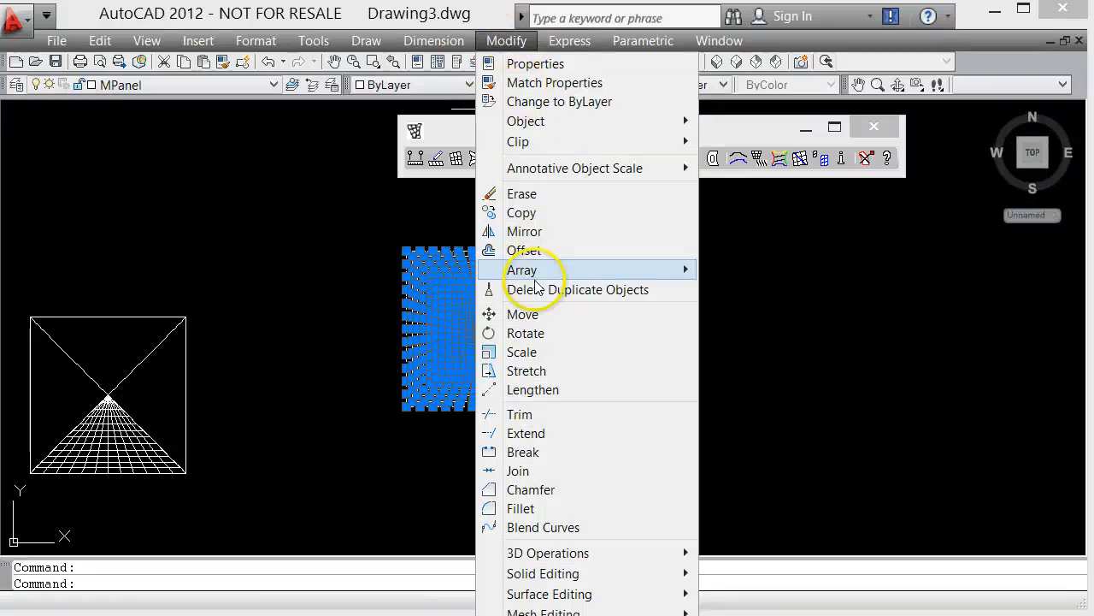
pyautogui.click(522, 314)
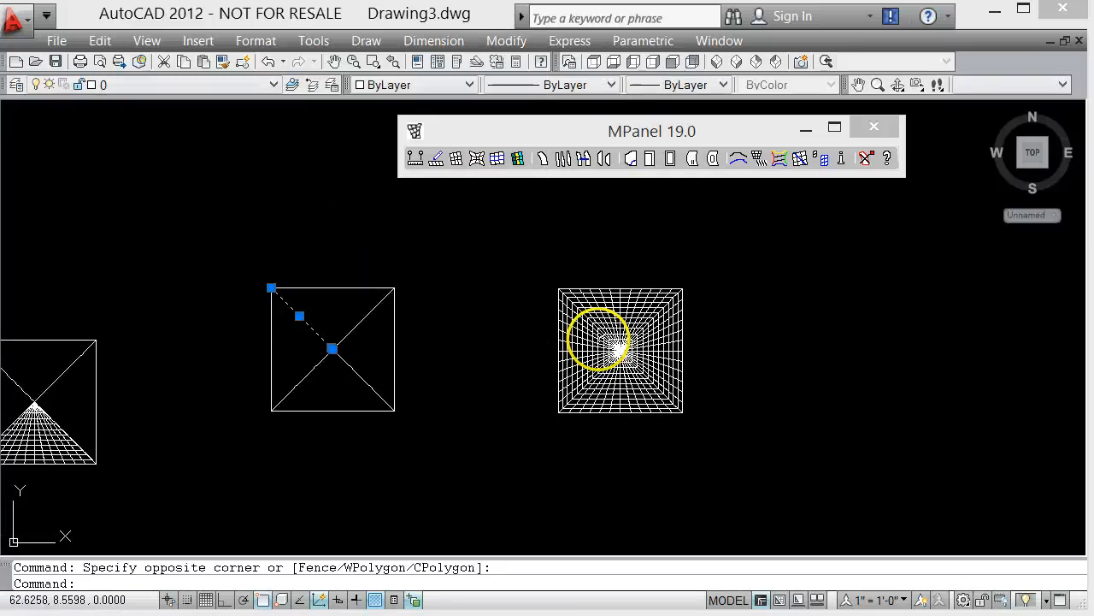
# Clear the selection and copy the funnel mesh to the right of the original
pyautogui.press('Escape')
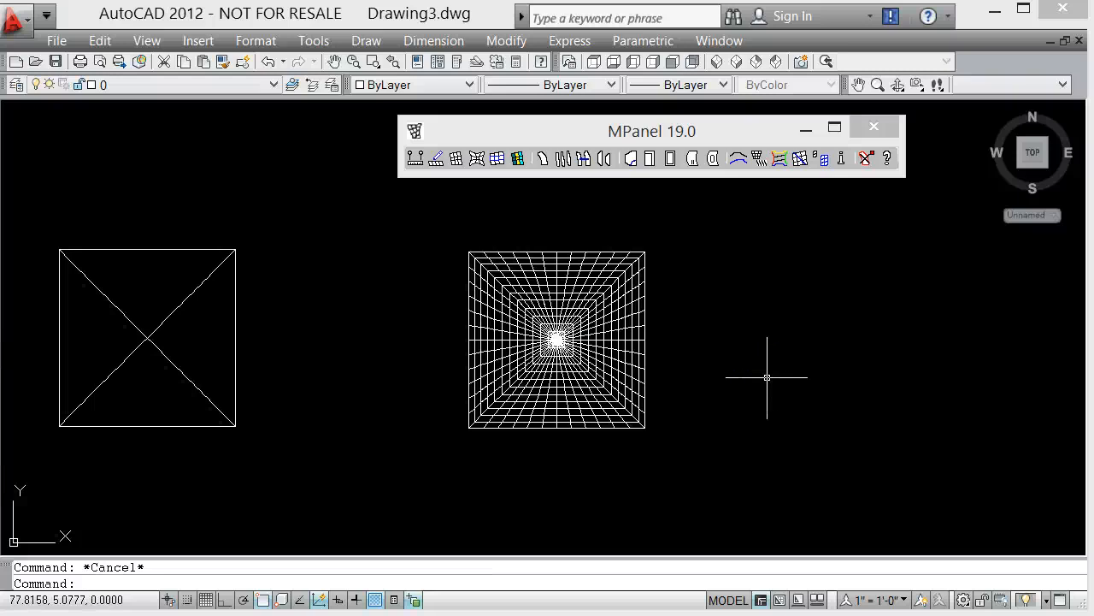
pyautogui.moveTo(545, 253)
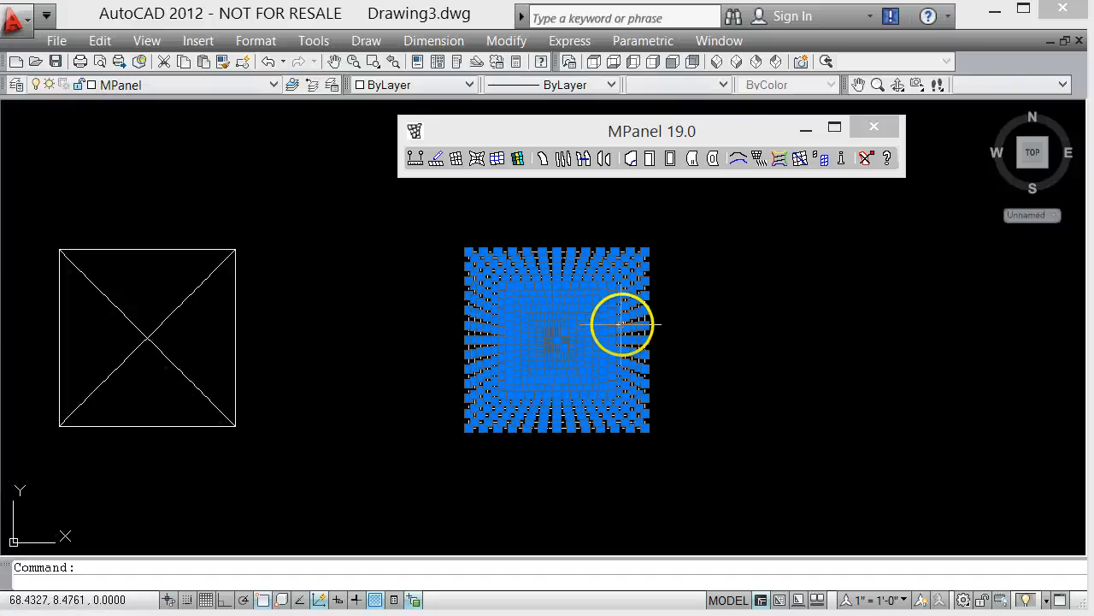
pyautogui.click(505, 41)
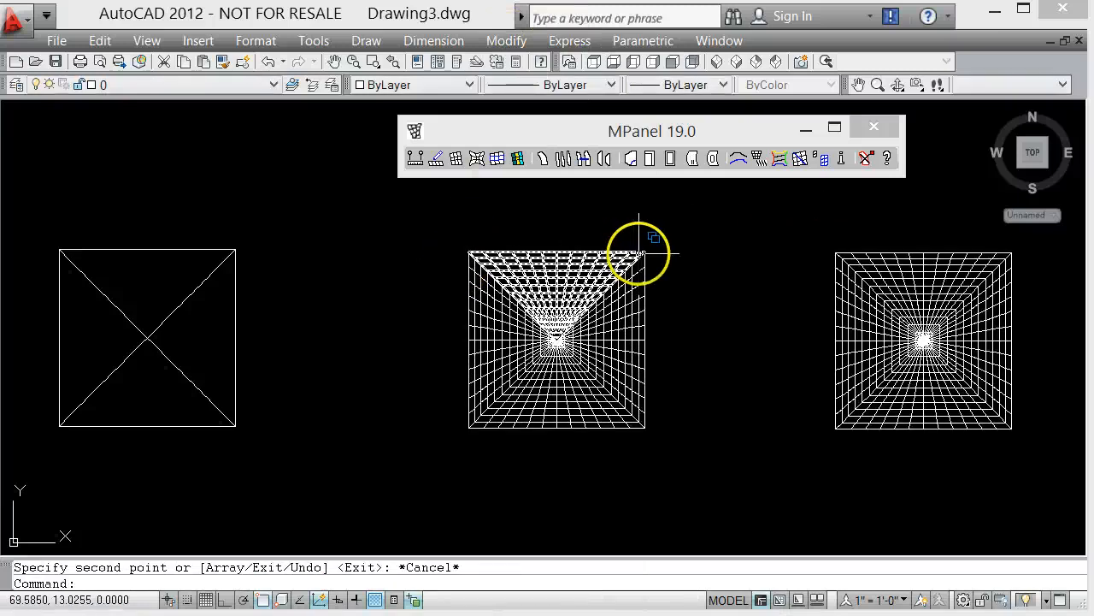
pyautogui.moveTo(466, 442)
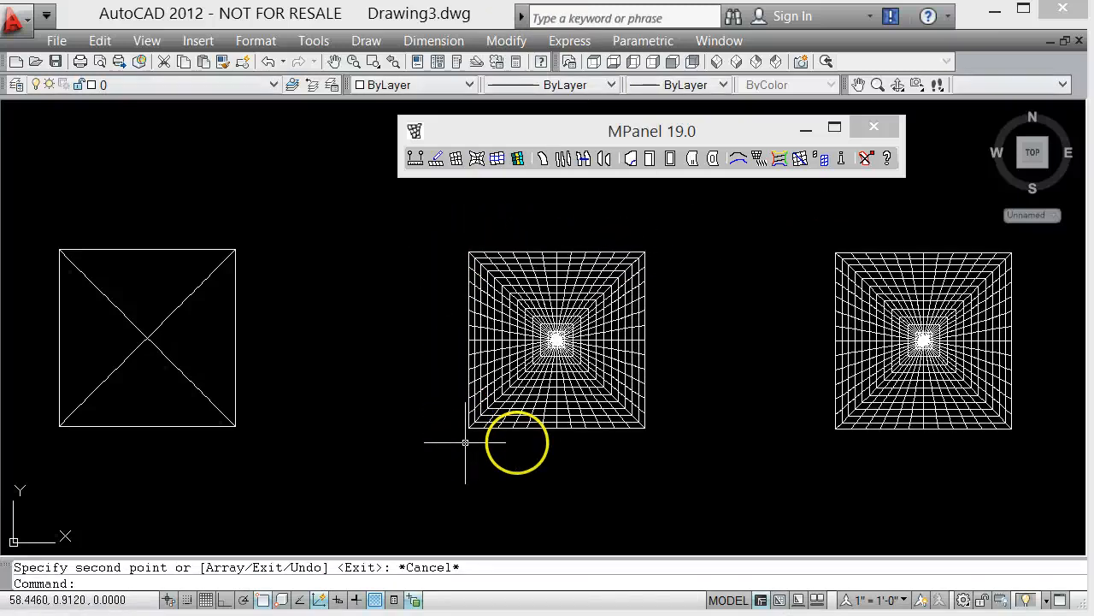
pyautogui.moveTo(718, 453)
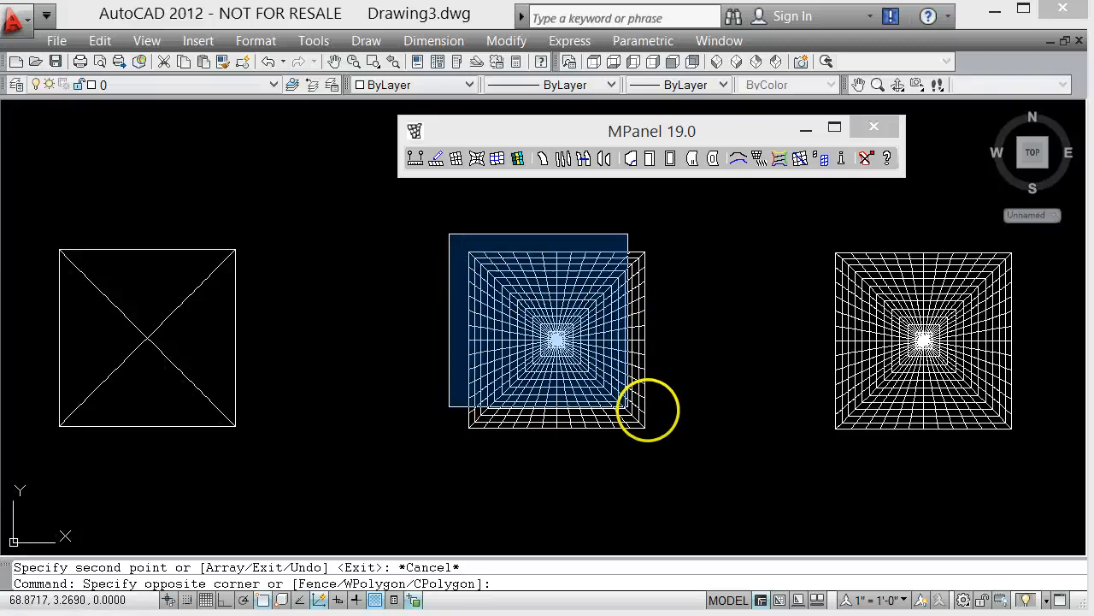
# Run MPanel on the selected middle mesh and dismiss the 'Possible resolution problem' warning
pyautogui.click(477, 158)
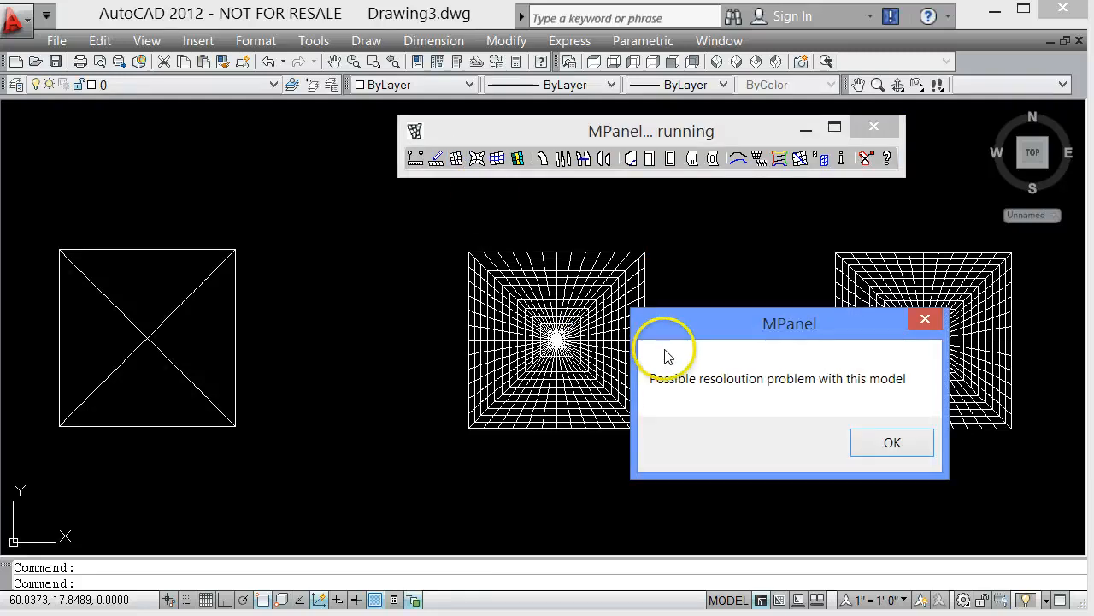
pyautogui.moveTo(855, 411)
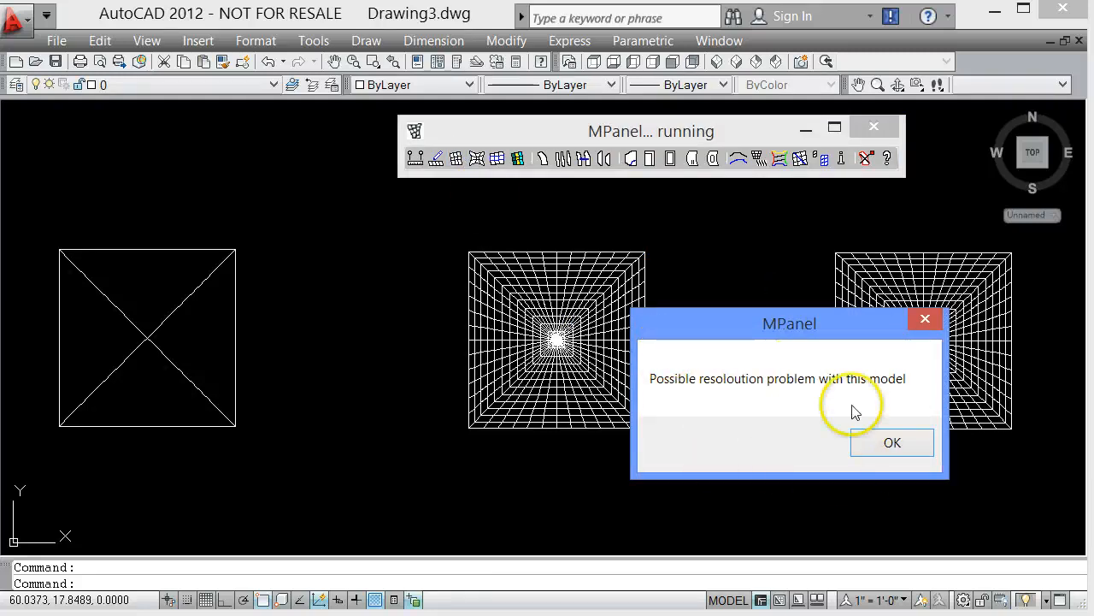
pyautogui.moveTo(850, 416)
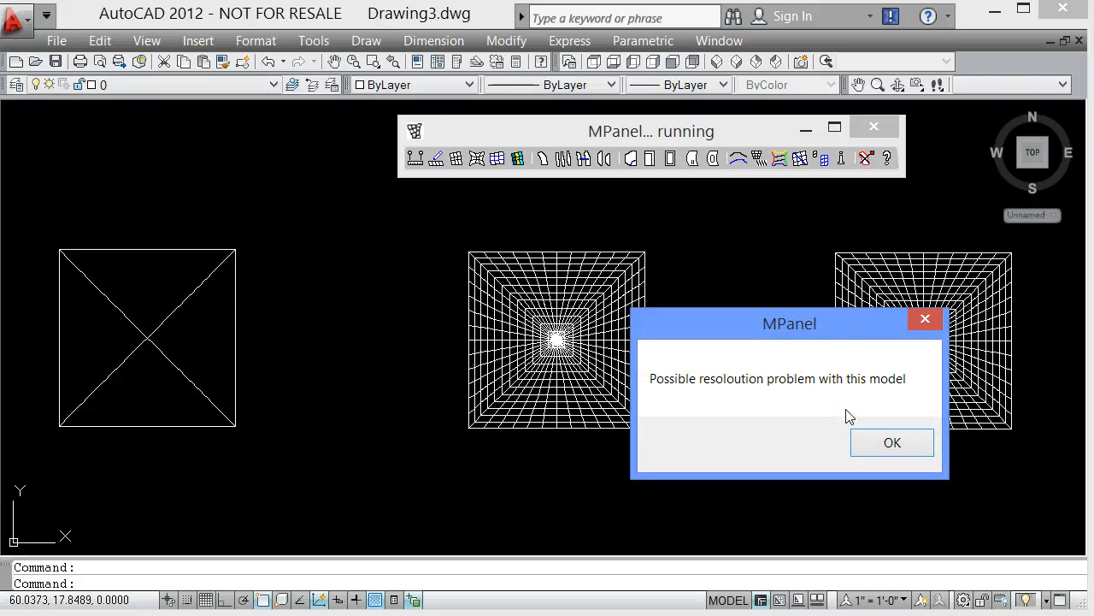
pyautogui.moveTo(723, 332)
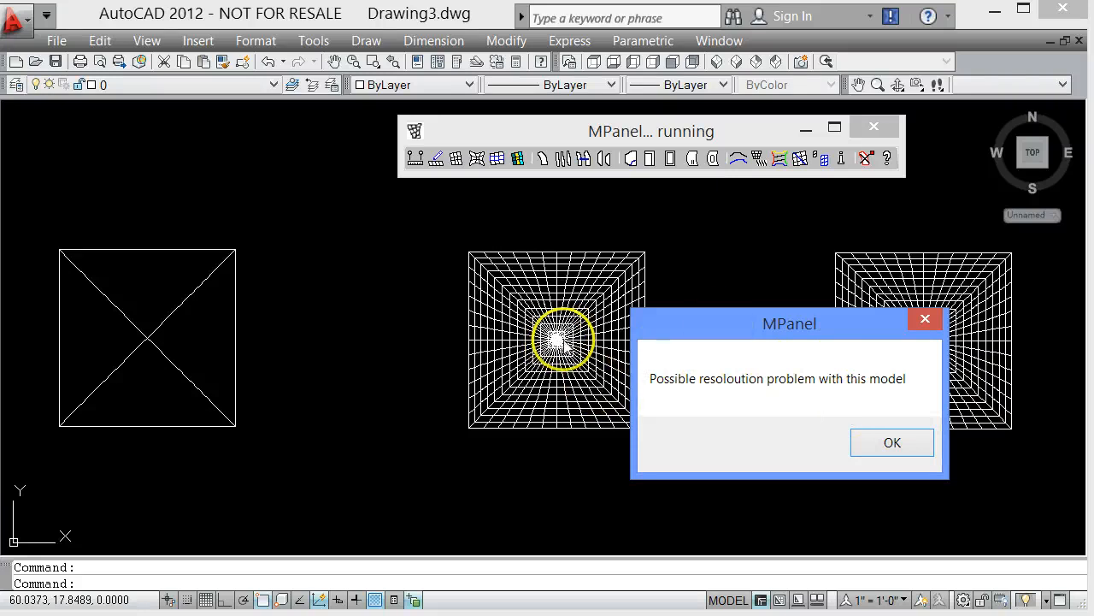
pyautogui.moveTo(299, 333)
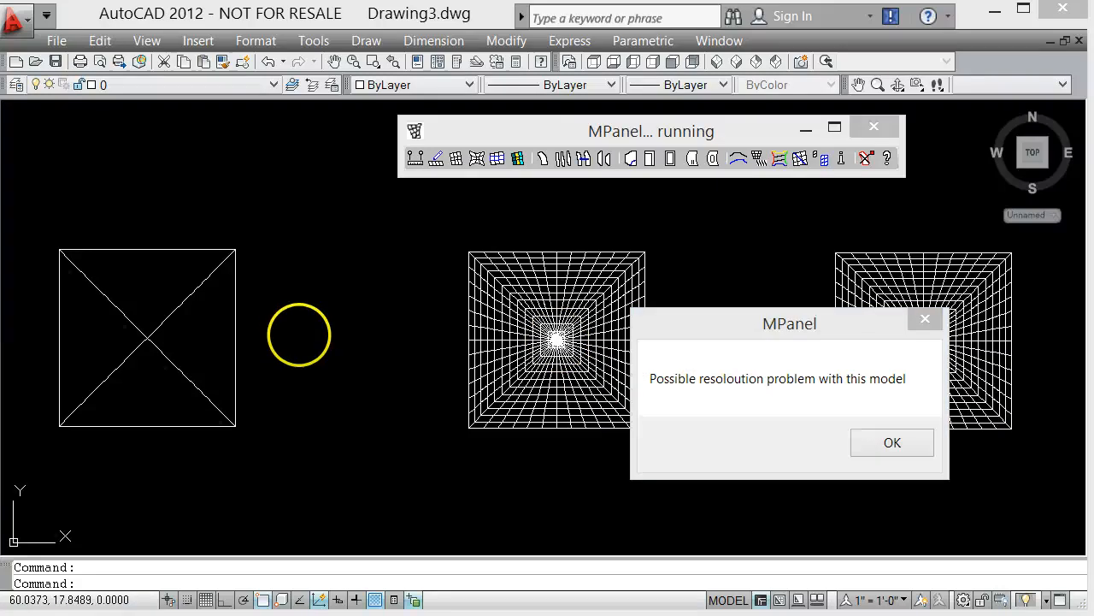
pyautogui.moveTo(417, 404)
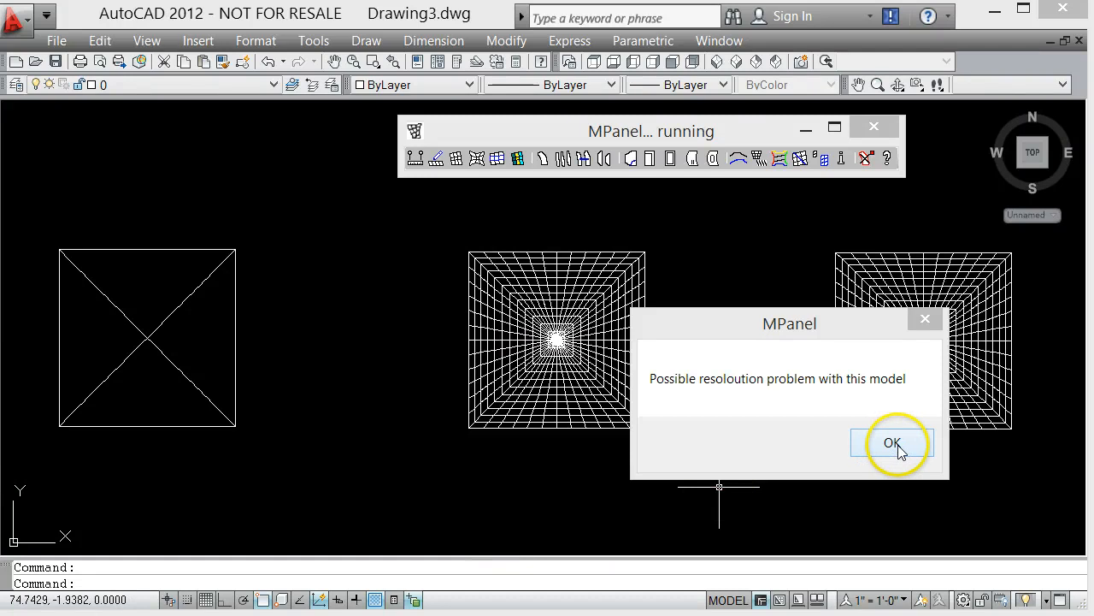
pyautogui.click(892, 443)
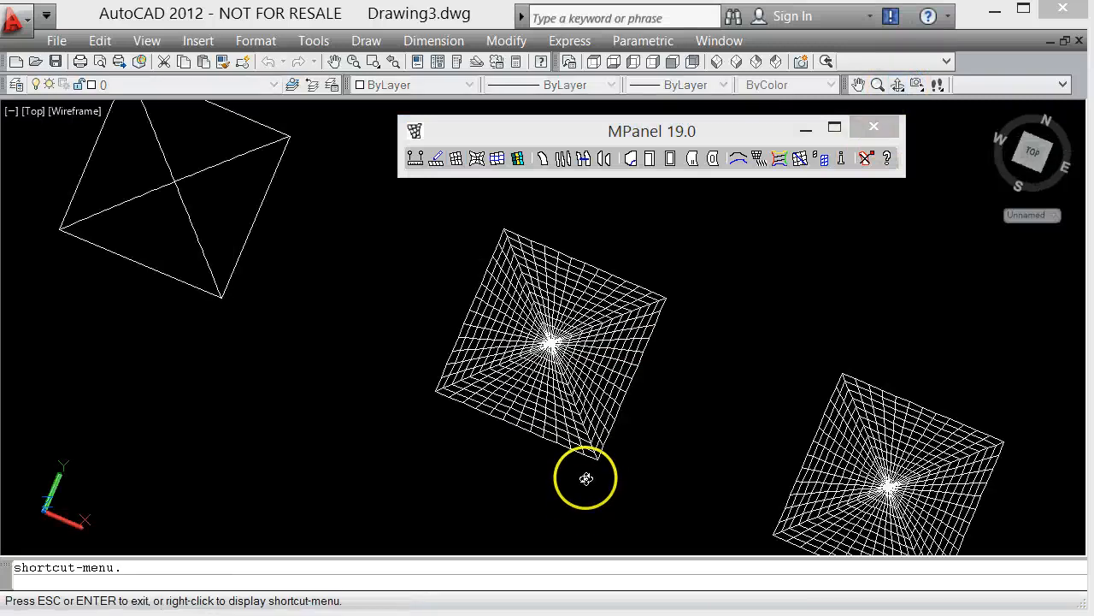
pyautogui.moveTo(585, 478); pyautogui.dragTo(604, 344)
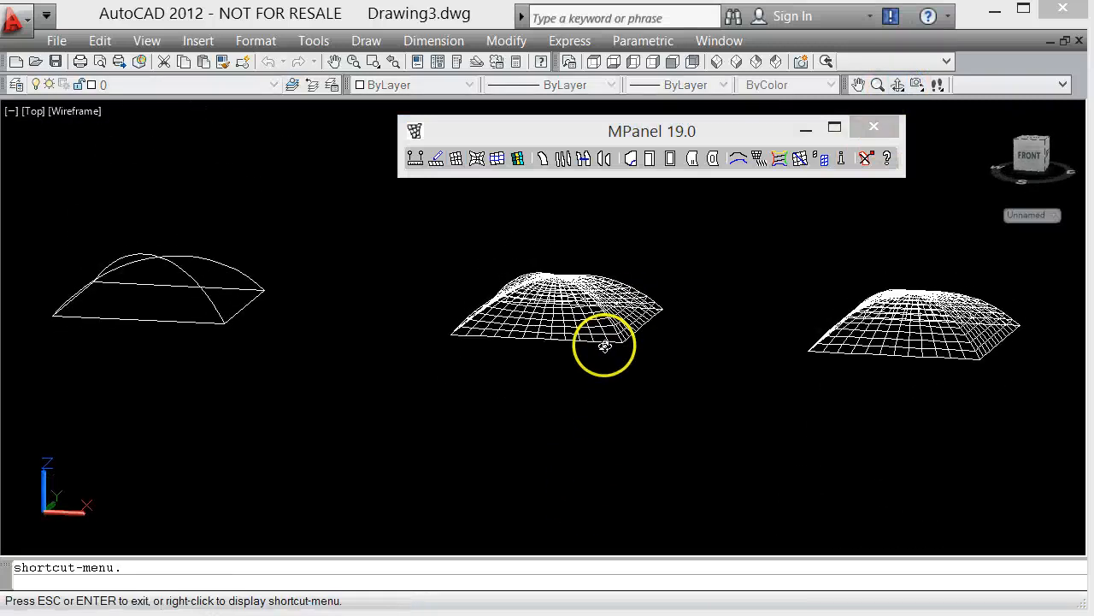
pyautogui.moveTo(604, 344); pyautogui.dragTo(600, 270)
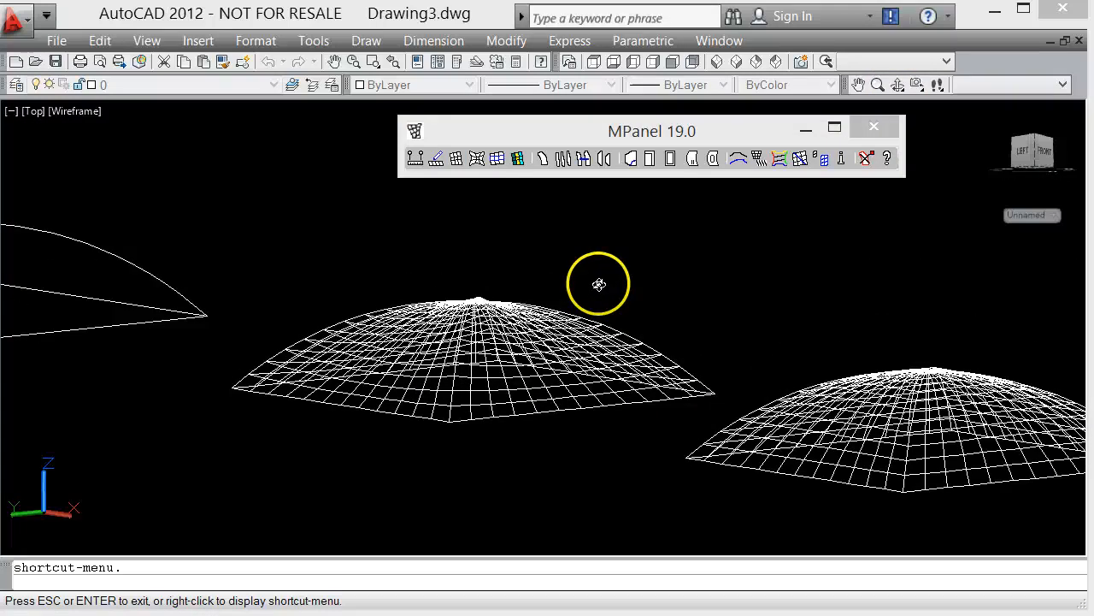
pyautogui.moveTo(599, 284); pyautogui.dragTo(478, 379)
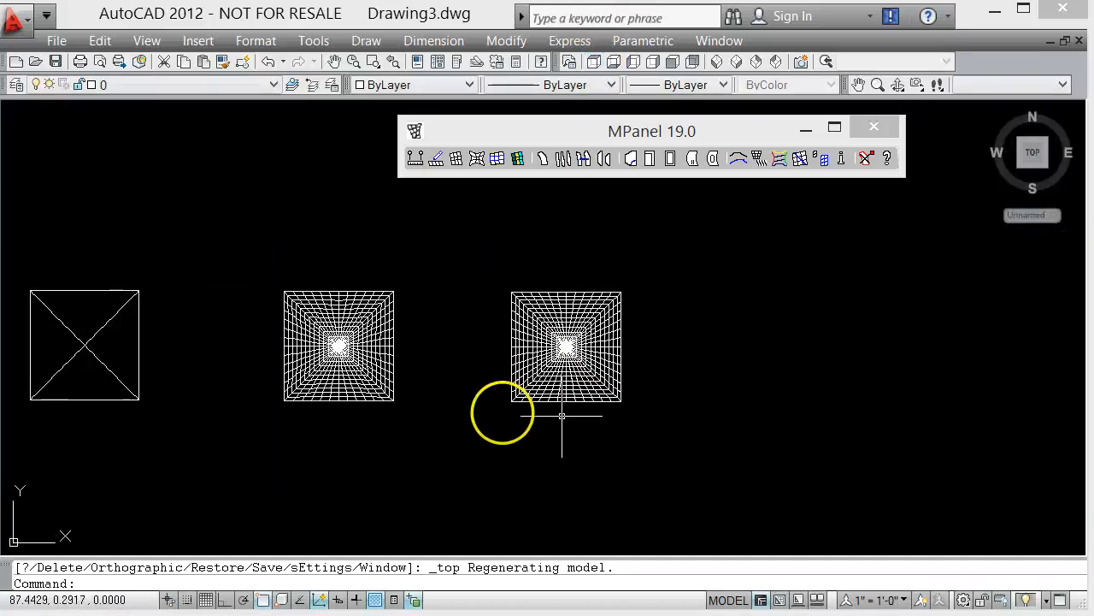
pyautogui.moveTo(616, 351)
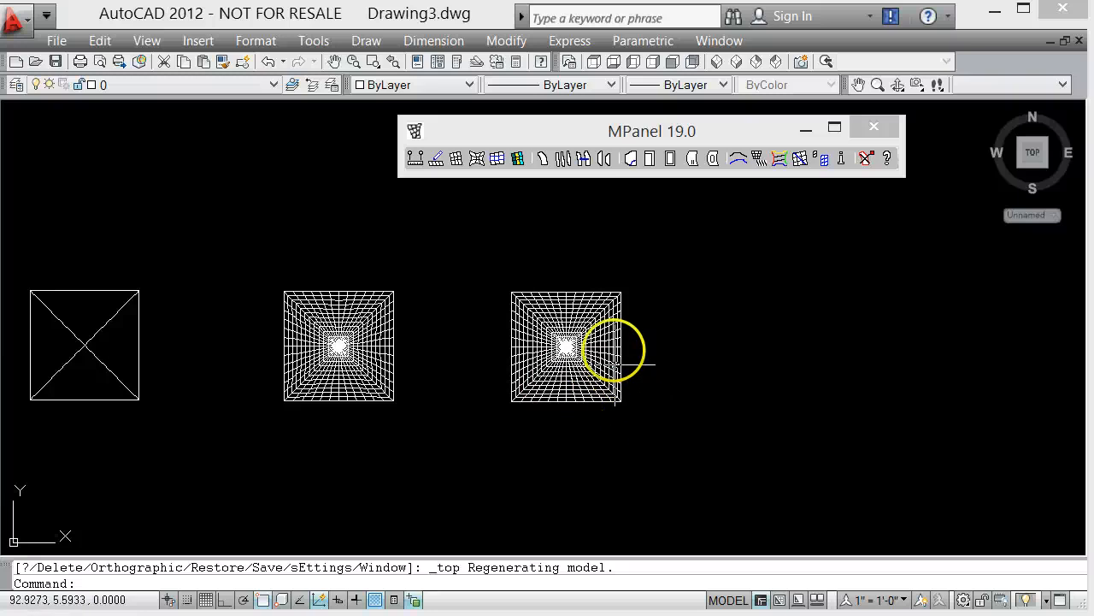
pyautogui.moveTo(525, 389)
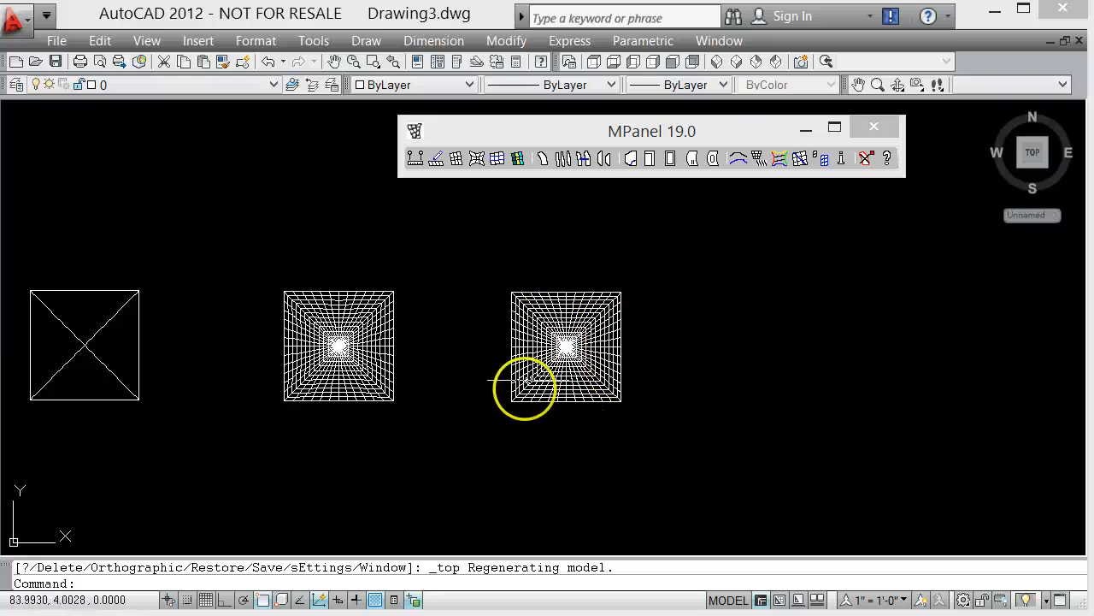
pyautogui.moveTo(564, 346)
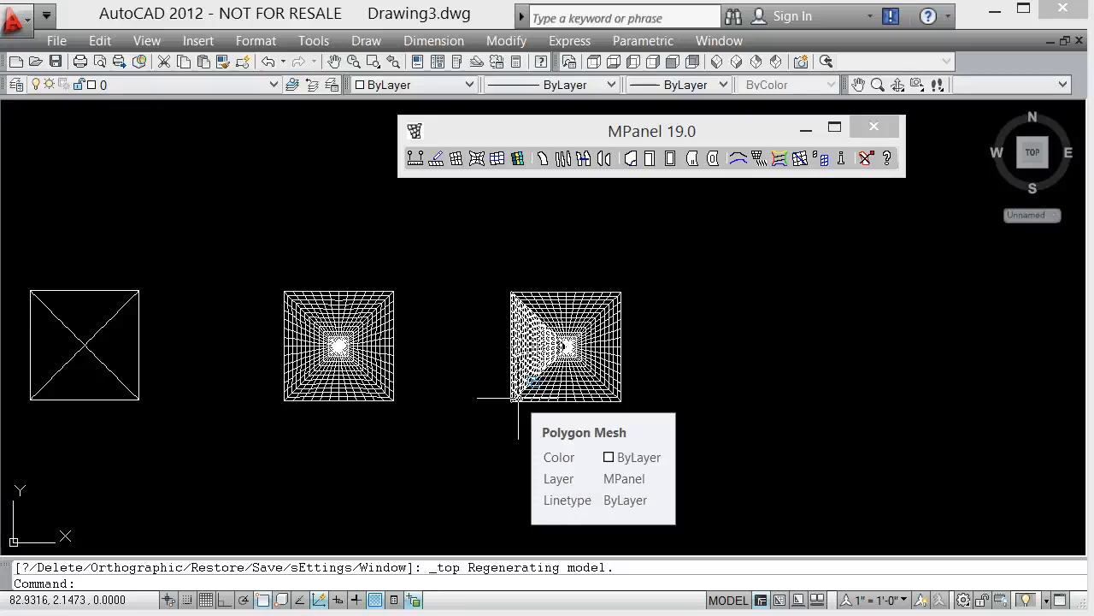
pyautogui.moveTo(317, 179)
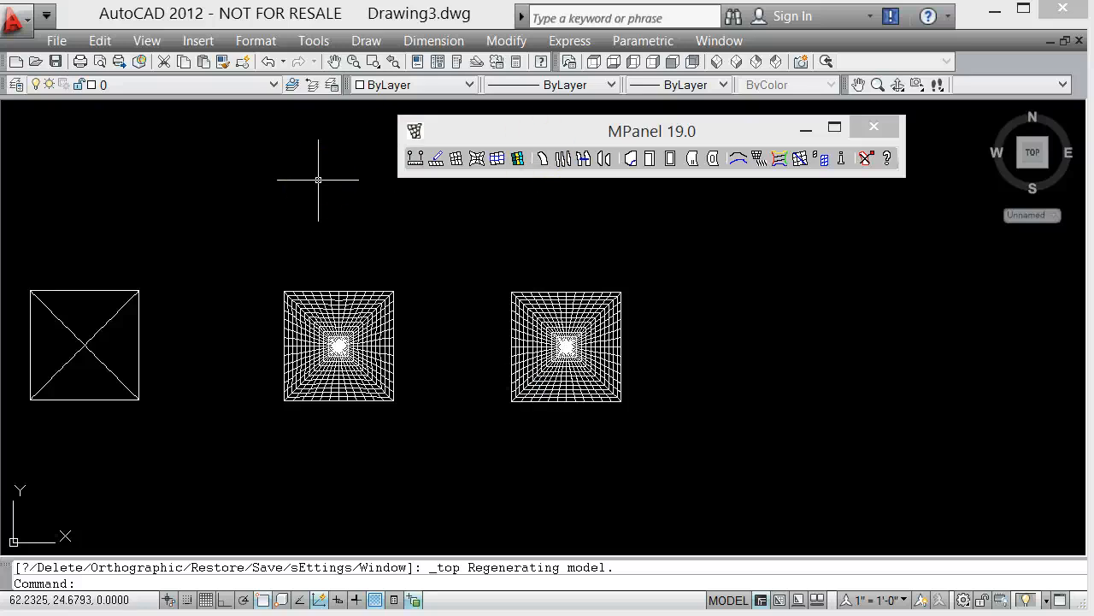
# Select the rightmost polygon mesh on the MPanel layer
pyautogui.click(551, 299)
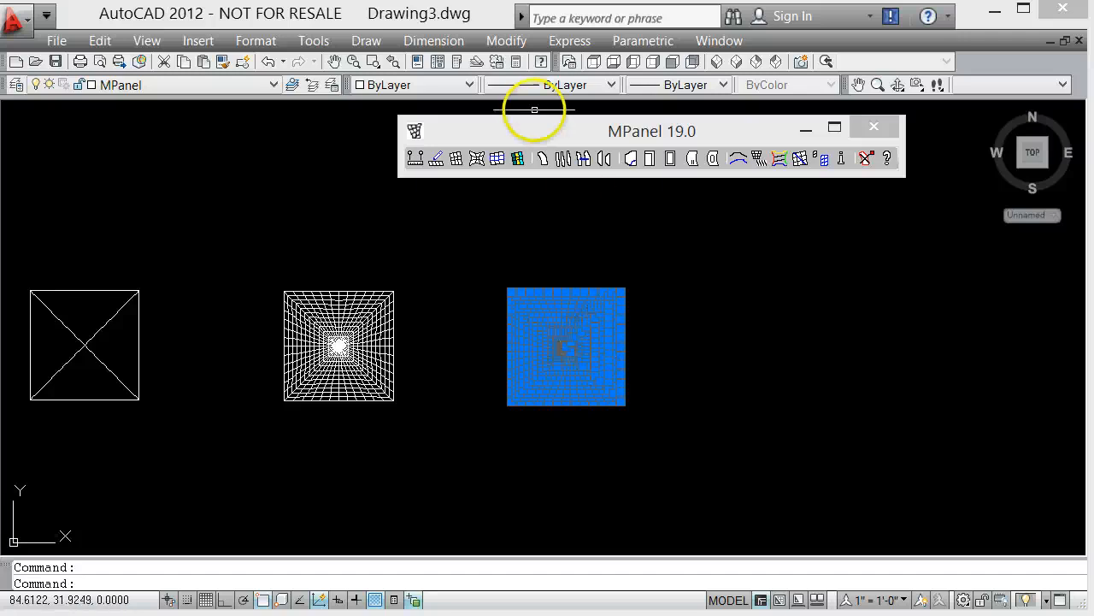
# Copy the rightmost mesh further right and convert the copy with MPanel's Mesh to polylines
pyautogui.click(506, 40)
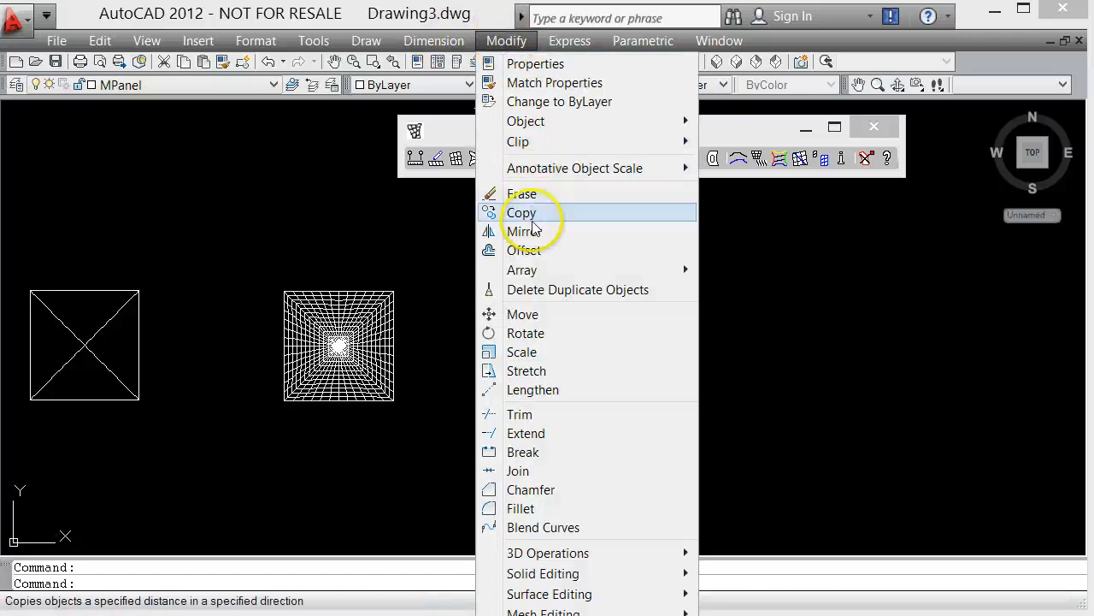
pyautogui.click(521, 213)
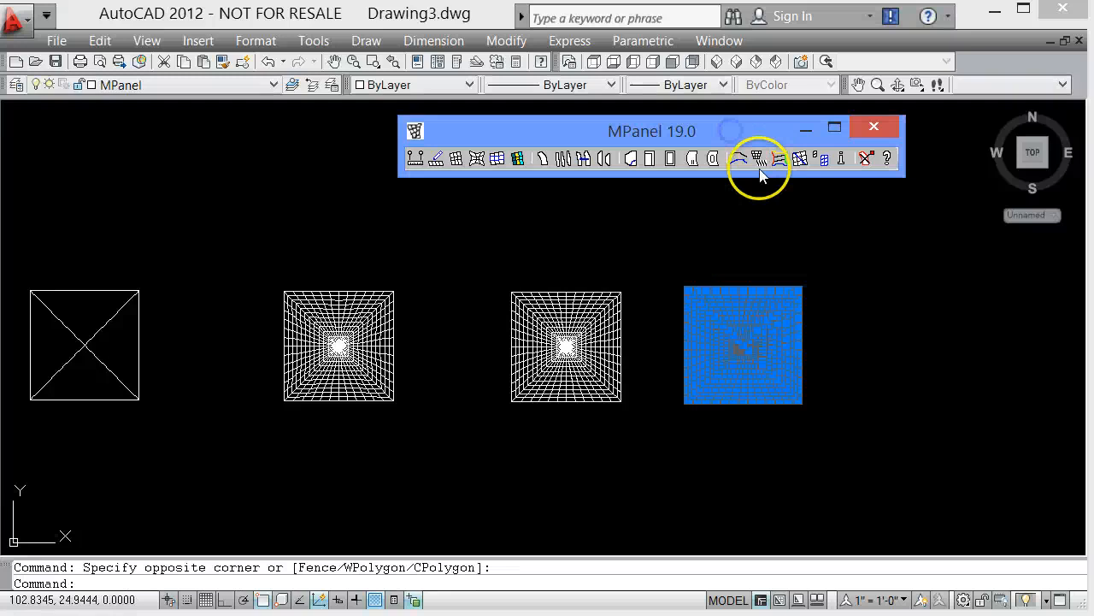
pyautogui.click(760, 158)
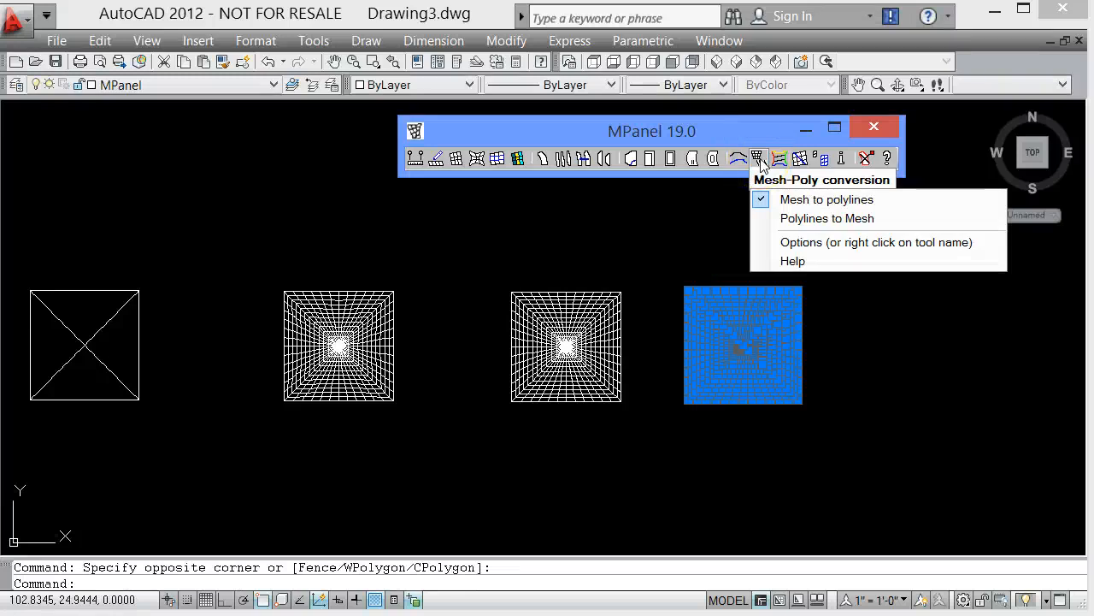
pyautogui.moveTo(812, 200)
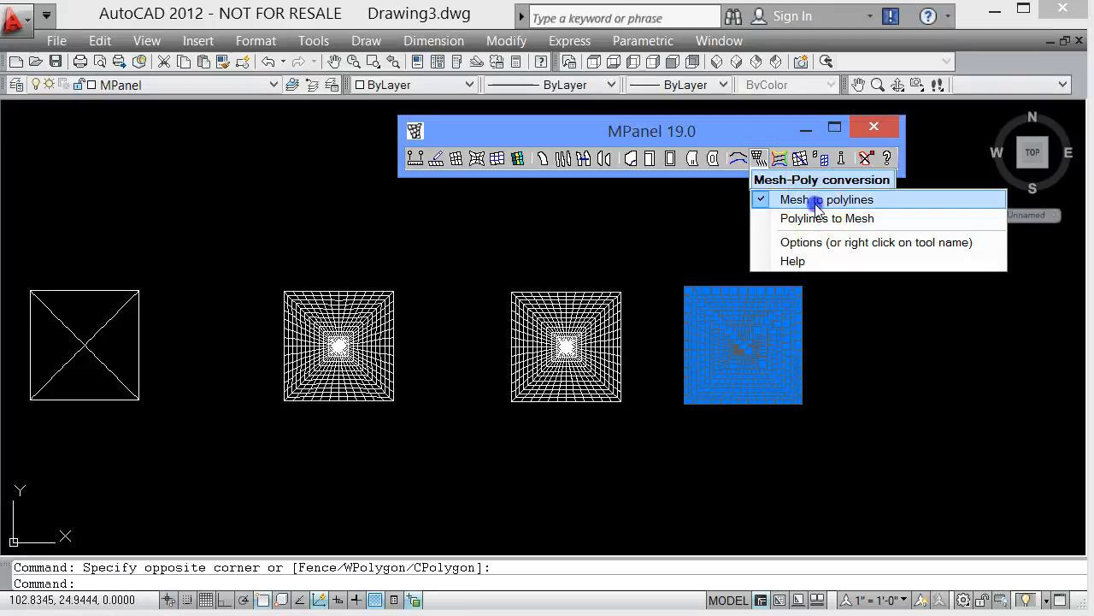
pyautogui.click(826, 199)
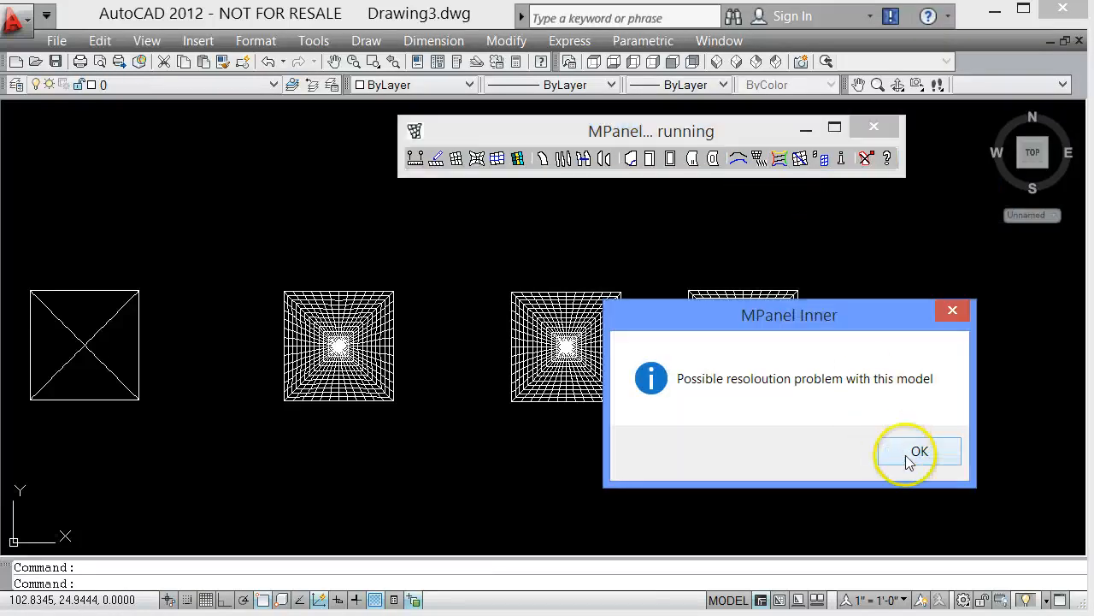
pyautogui.click(920, 451)
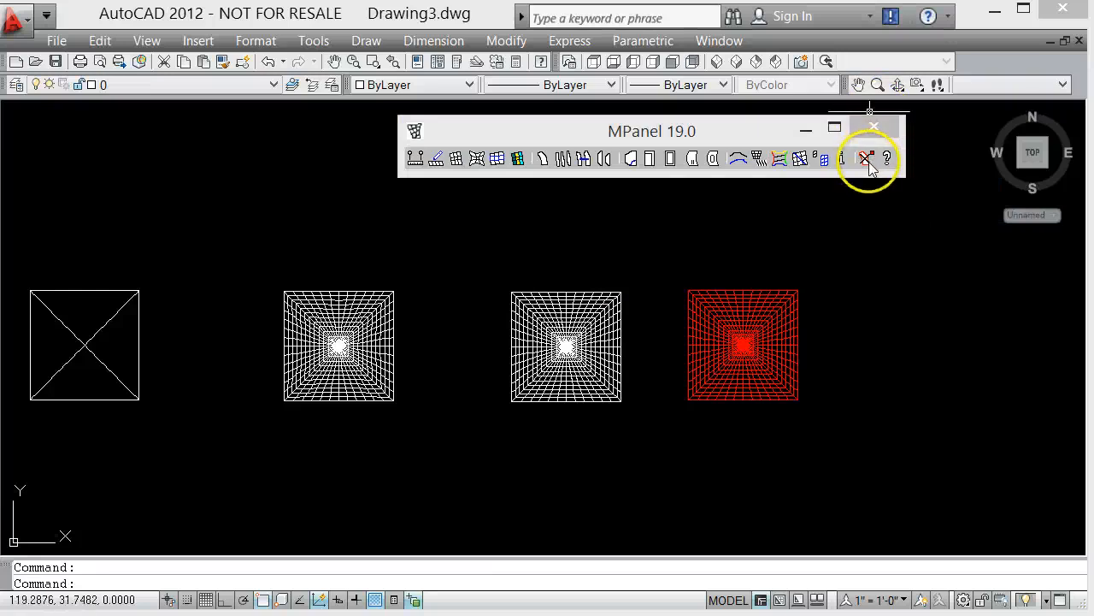
pyautogui.click(867, 158)
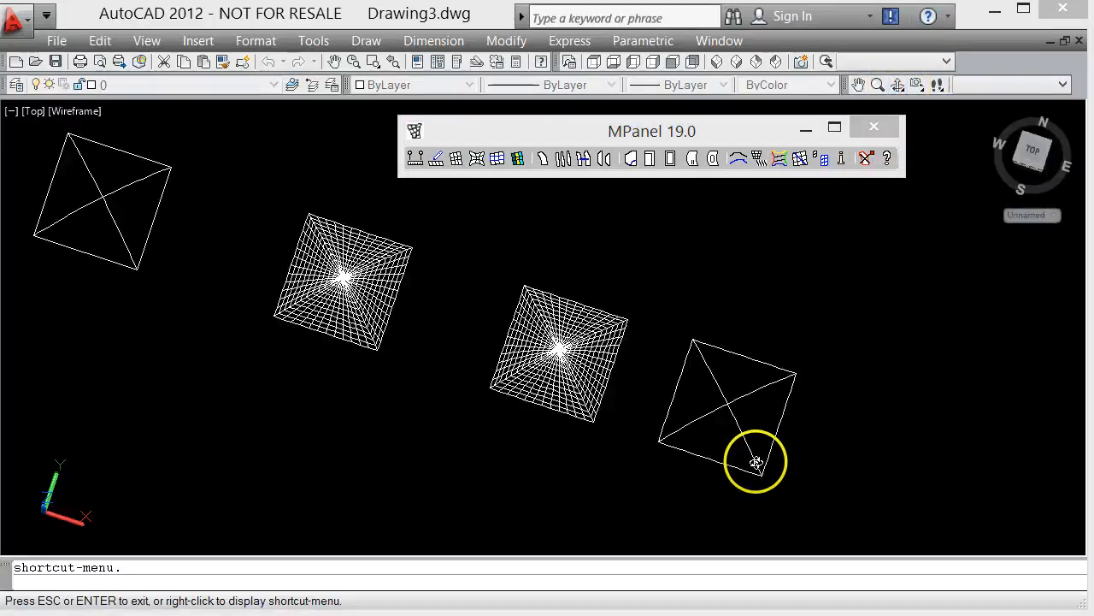
# Orbit to view the arched diagonal frame beside the domed mesh, then deselect the boundary lines
pyautogui.moveTo(757, 461); pyautogui.dragTo(795, 338)
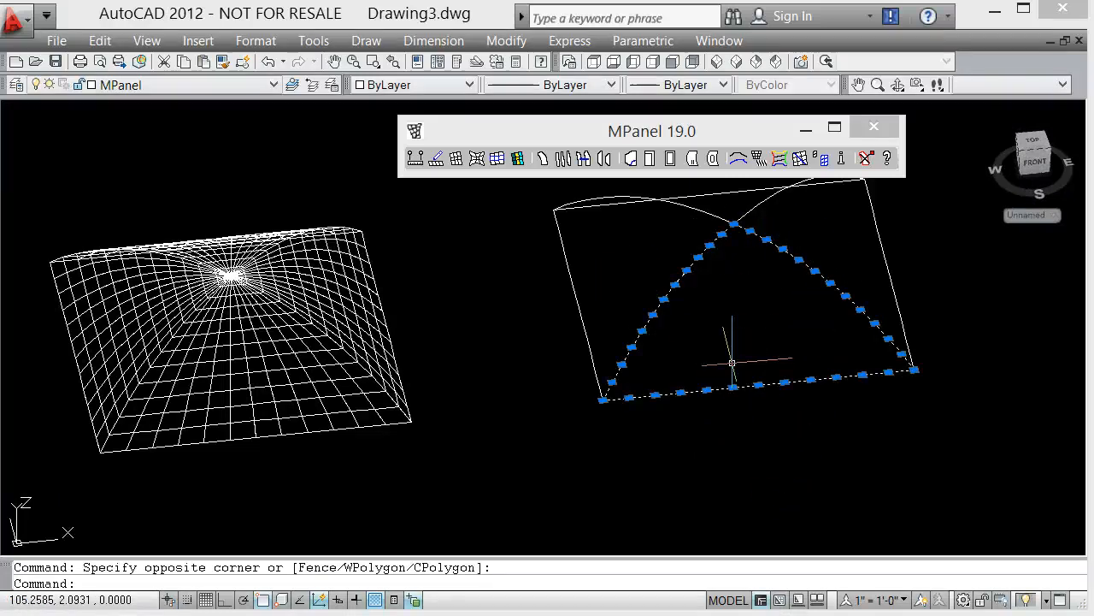
pyautogui.press('Escape')
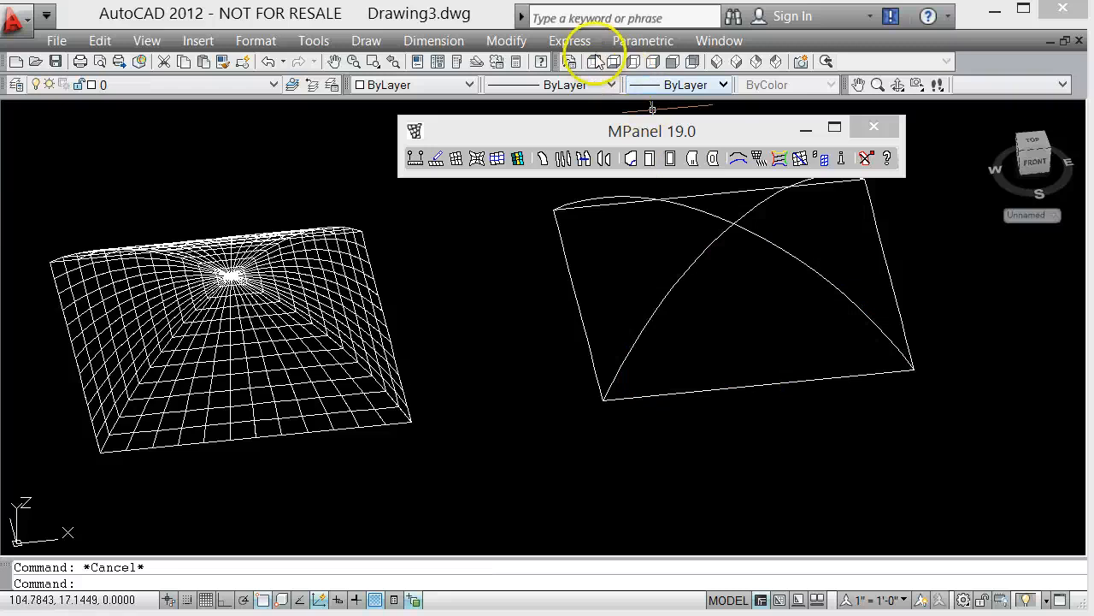
pyautogui.moveTo(596, 61)
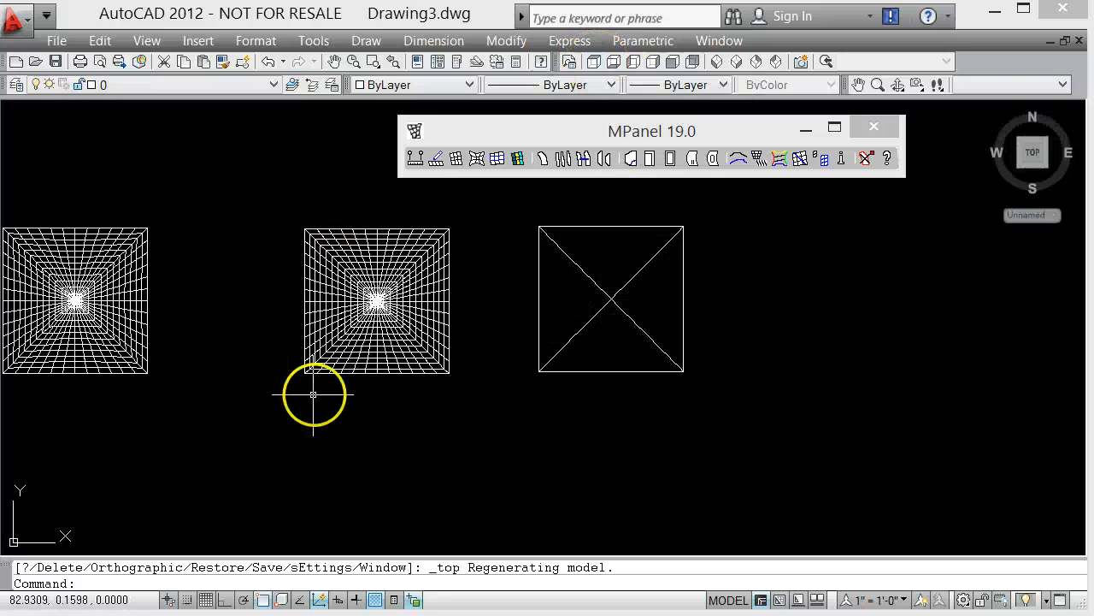
pyautogui.moveTo(568, 269)
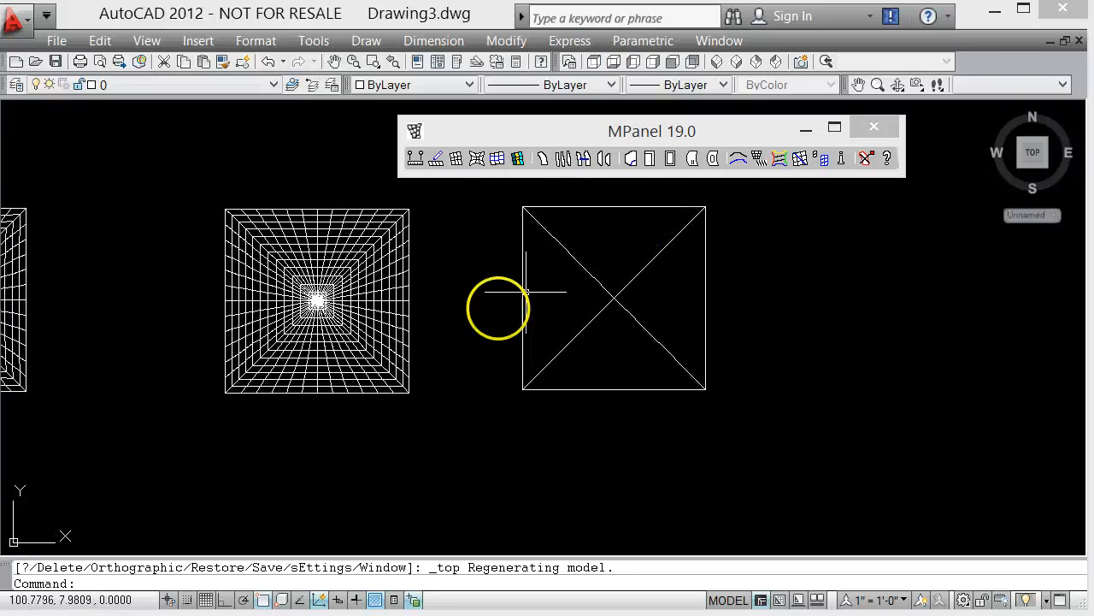
pyautogui.moveTo(316, 363)
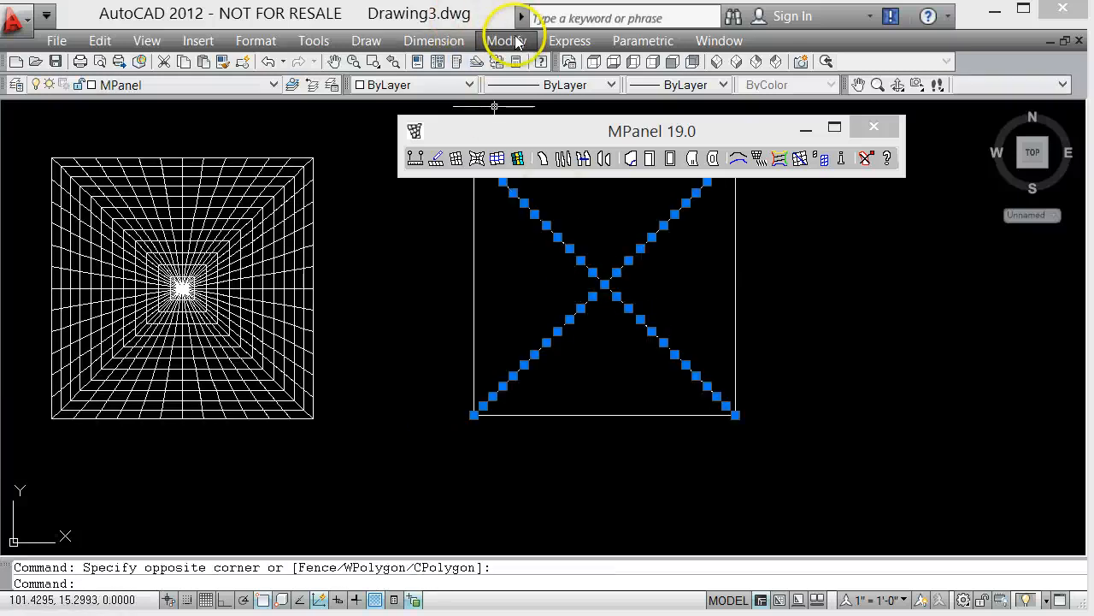
# Copy the arched diagonal polylines onto the domed mesh's corner in top view
pyautogui.click(505, 40)
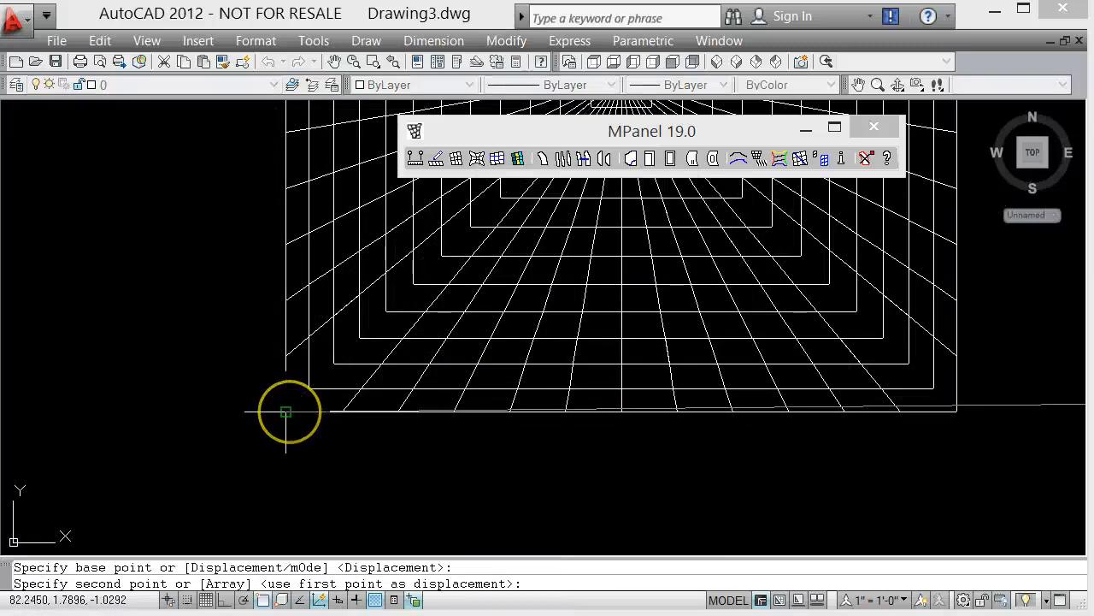
pyautogui.click(285, 411)
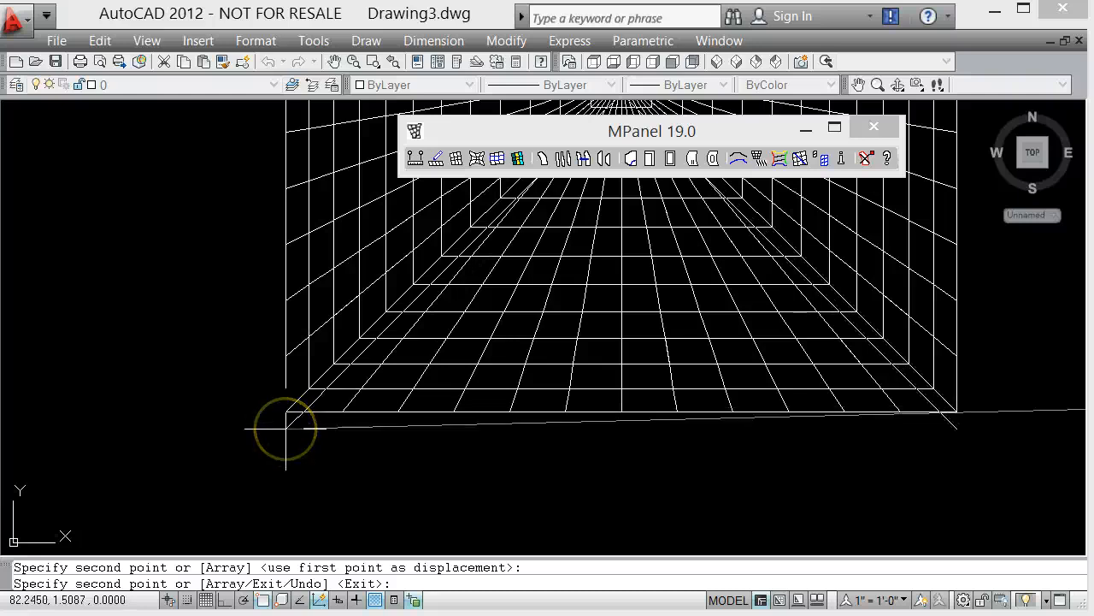
pyautogui.moveTo(64, 564)
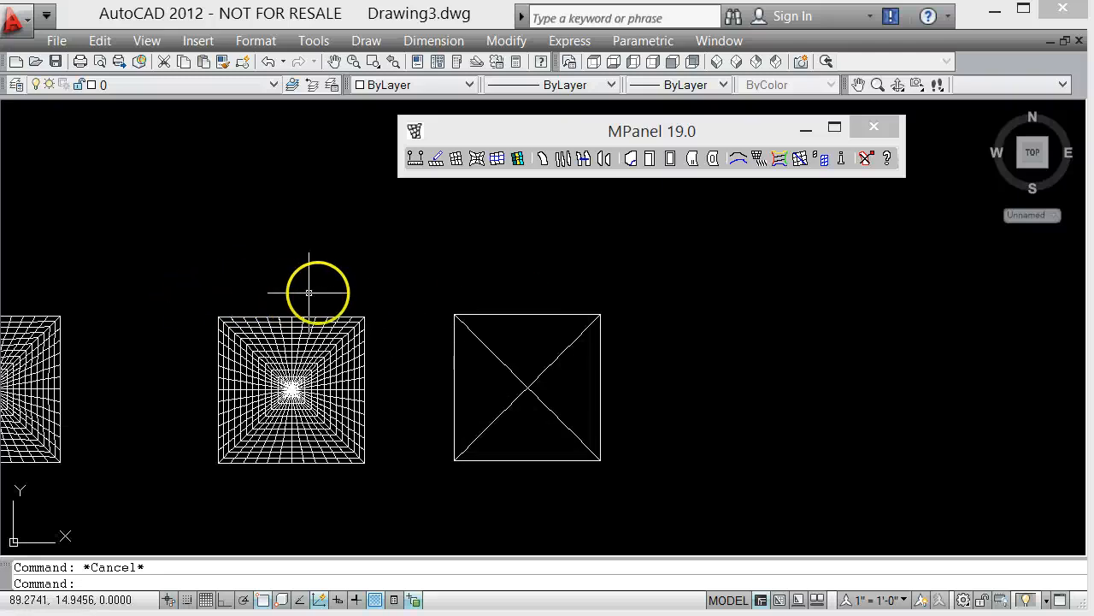
pyautogui.moveTo(374, 308)
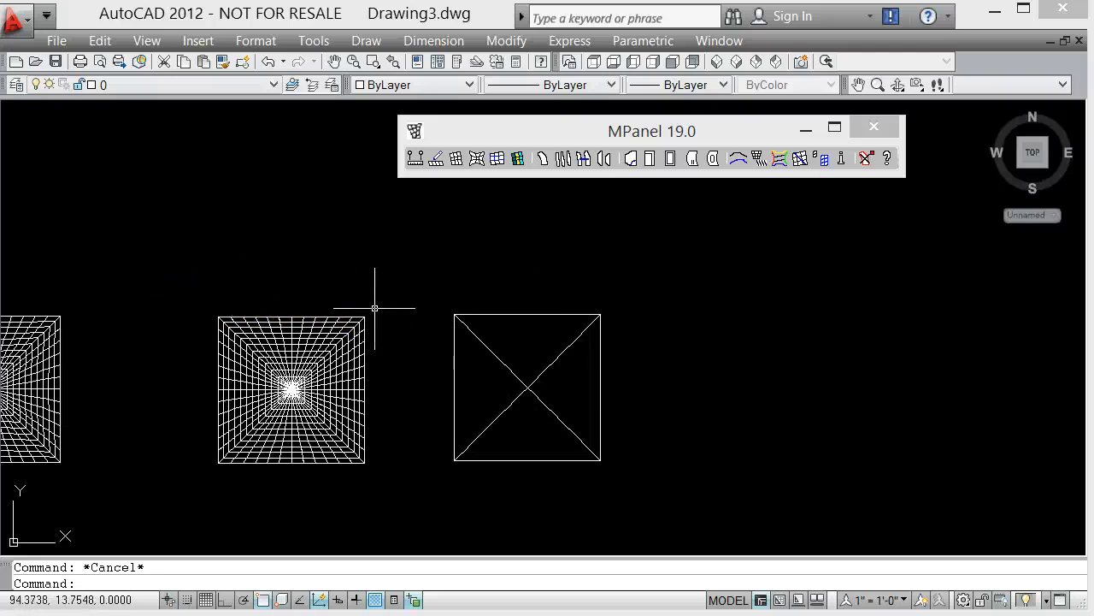
pyautogui.moveTo(544, 331)
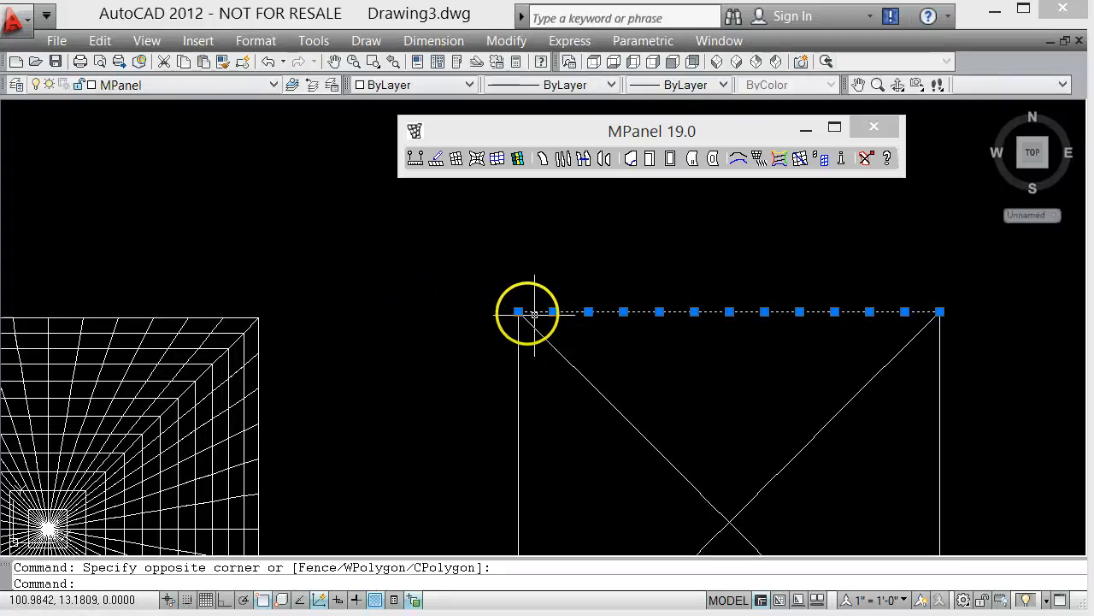
# Copy-stretch the top edge's corner grip to the mesh's top-left corner
pyautogui.rightClick(526, 312)
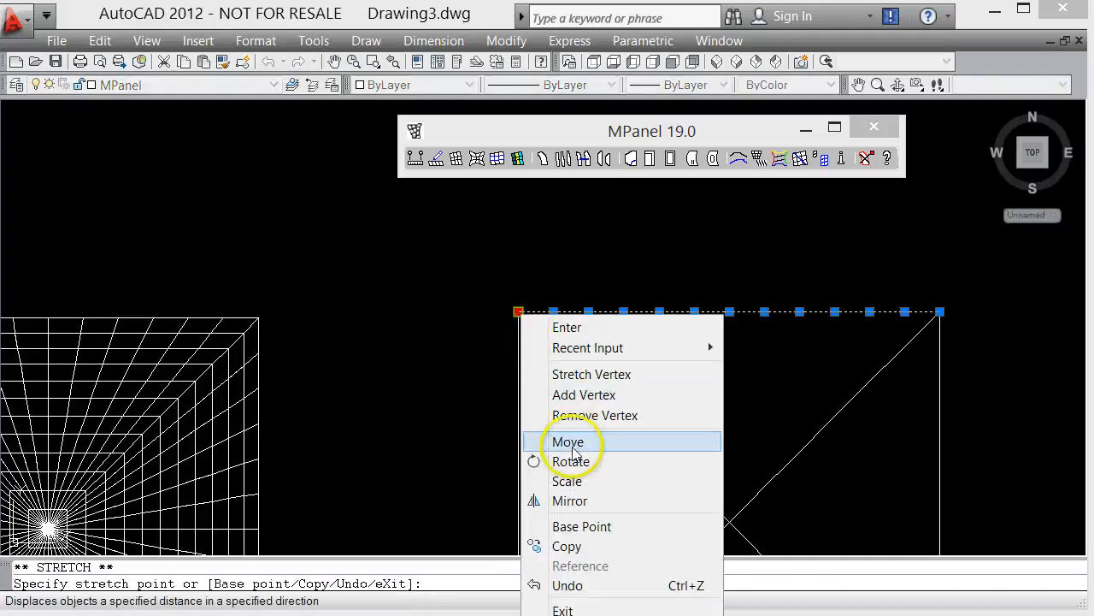
pyautogui.moveTo(571, 461)
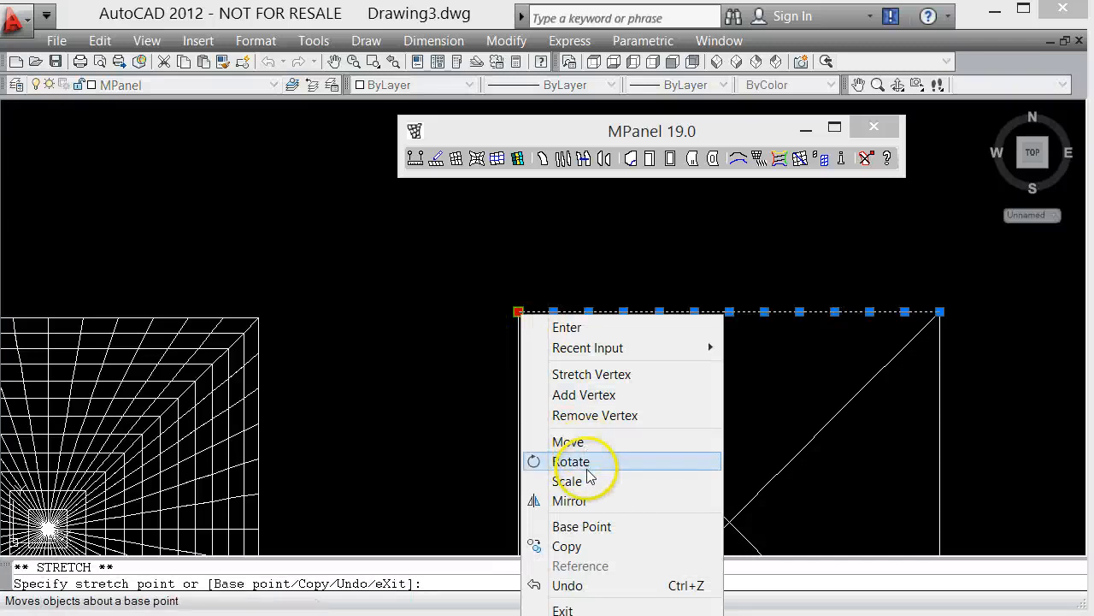
pyautogui.moveTo(596, 546)
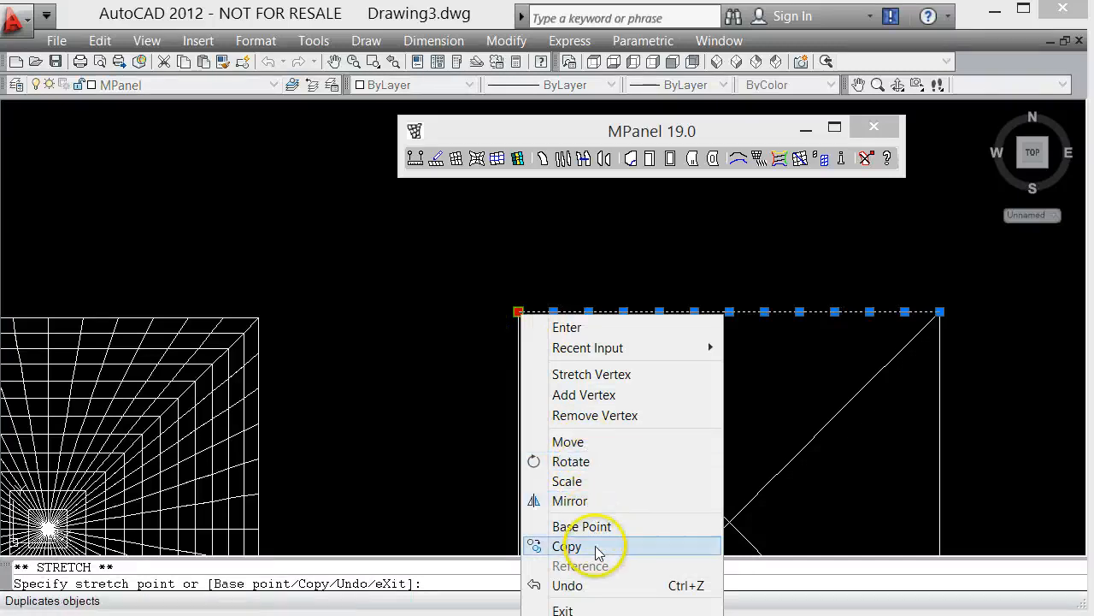
pyautogui.click(568, 546)
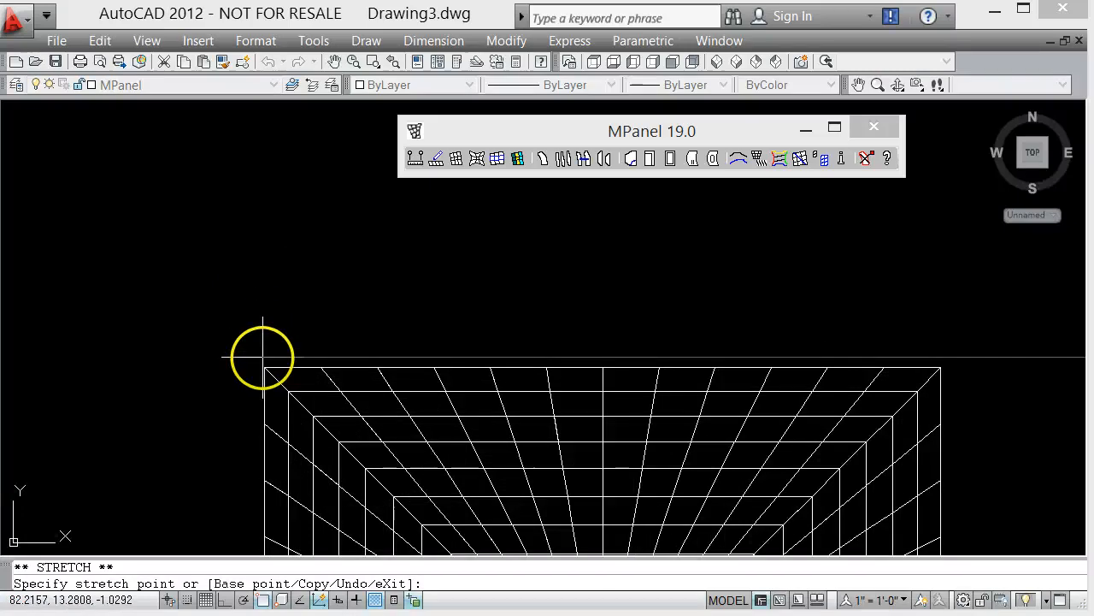
pyautogui.moveTo(209, 256)
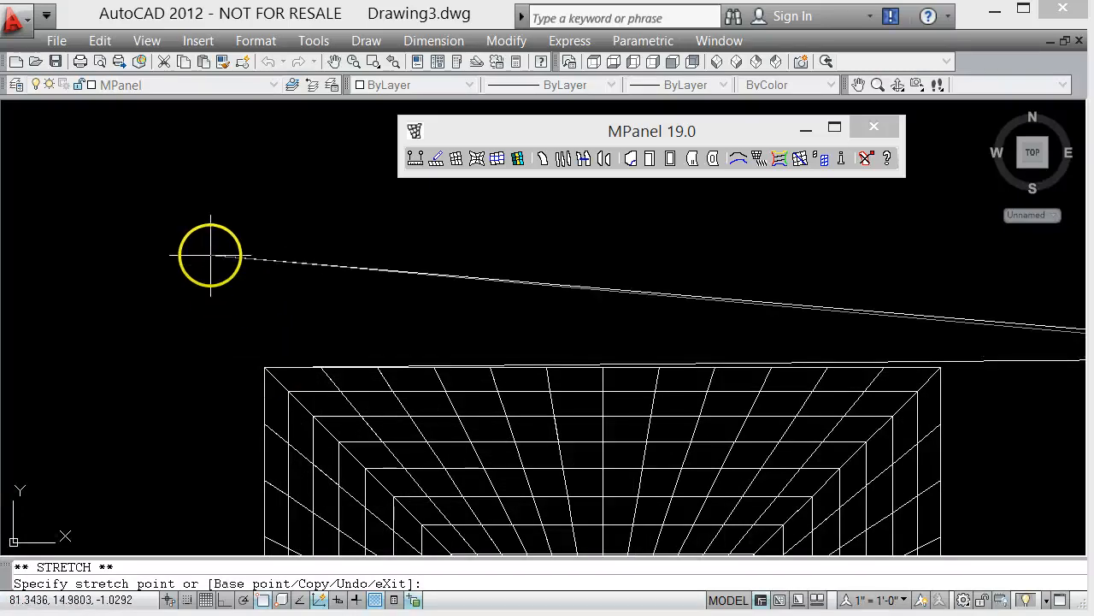
pyautogui.click(210, 254)
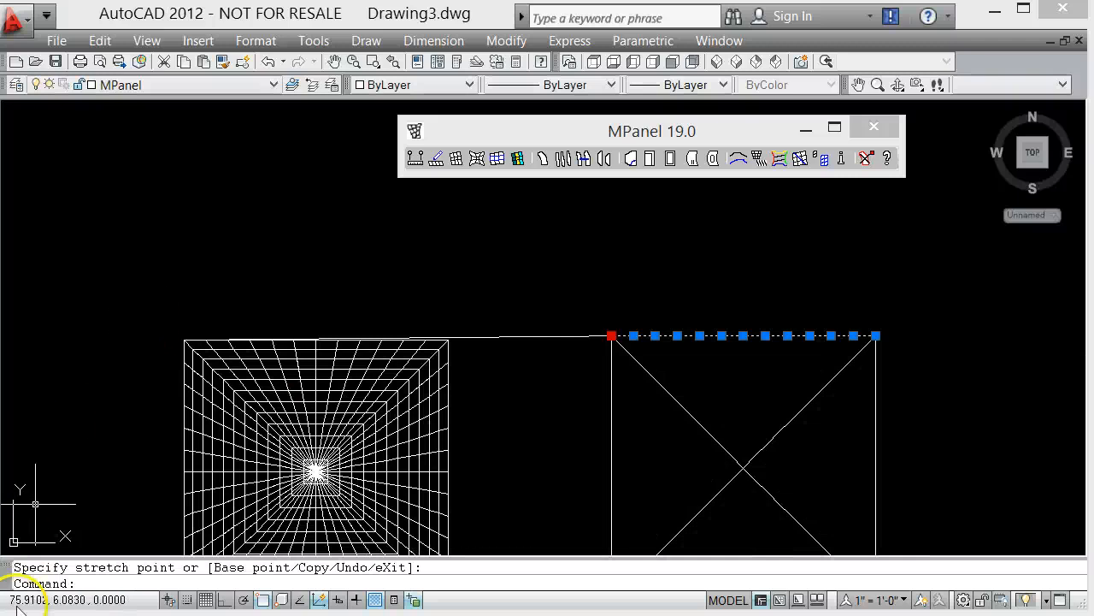
pyautogui.press('Escape')
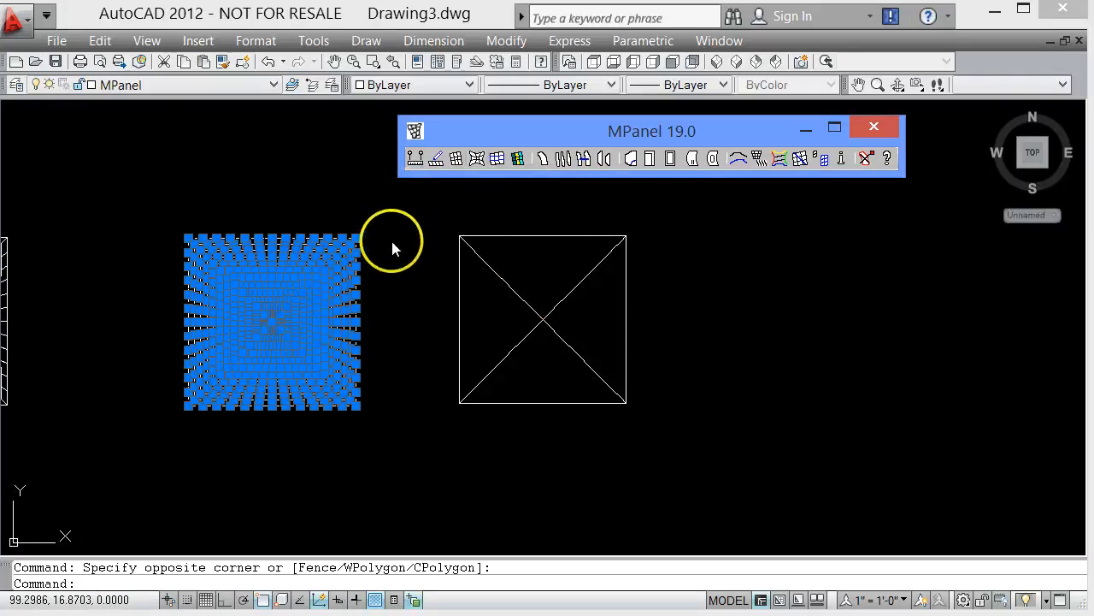
pyautogui.moveTo(193, 209)
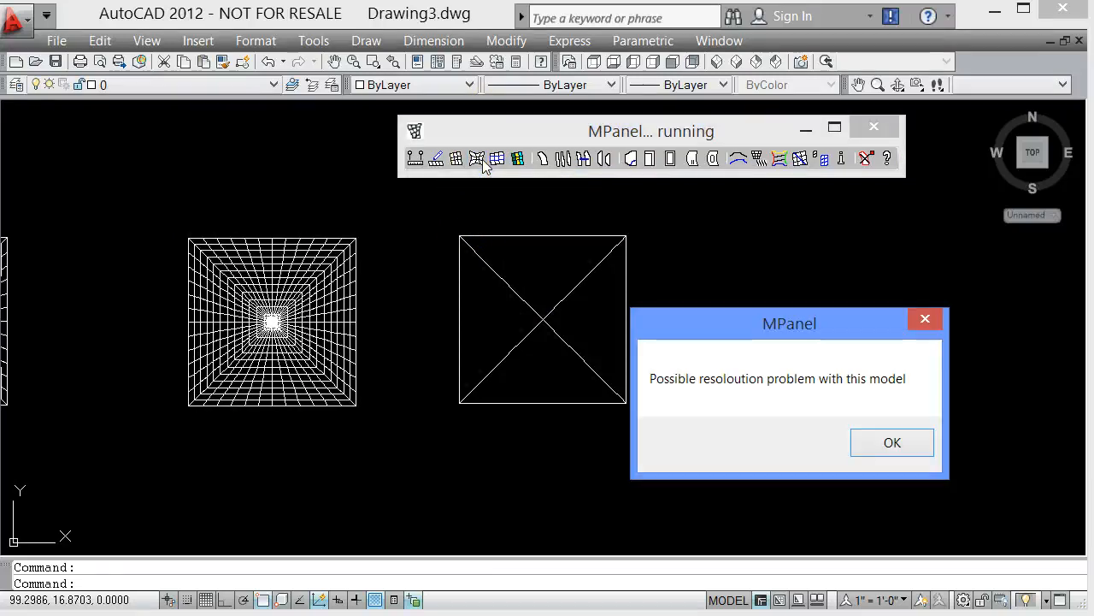
# Accept the resolution warning and let MPanel relax the mesh into inward-curving edges
pyautogui.click(892, 442)
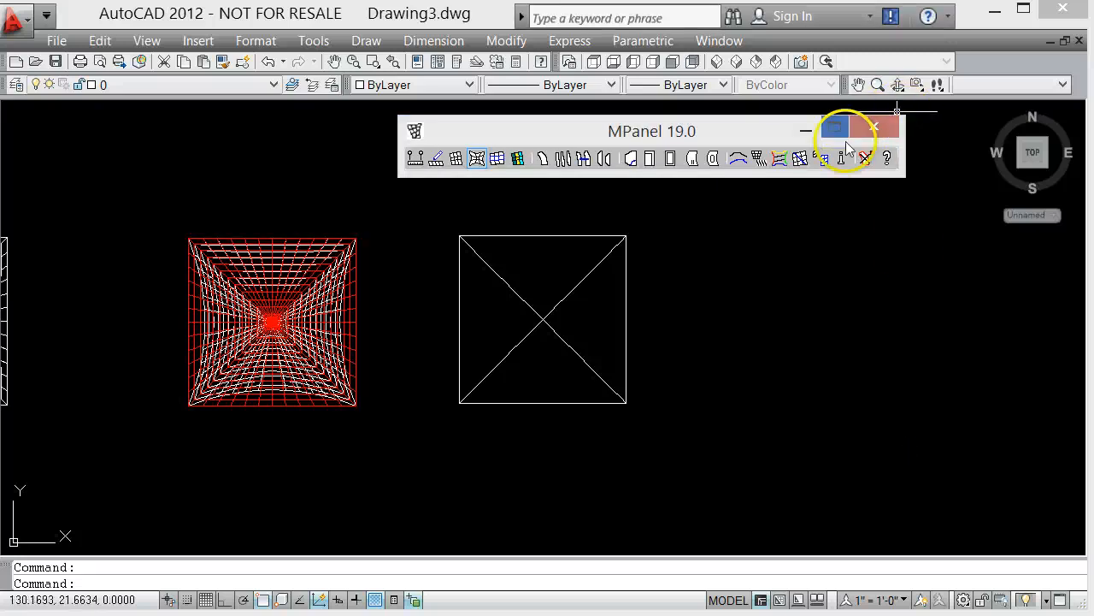
pyautogui.click(866, 158)
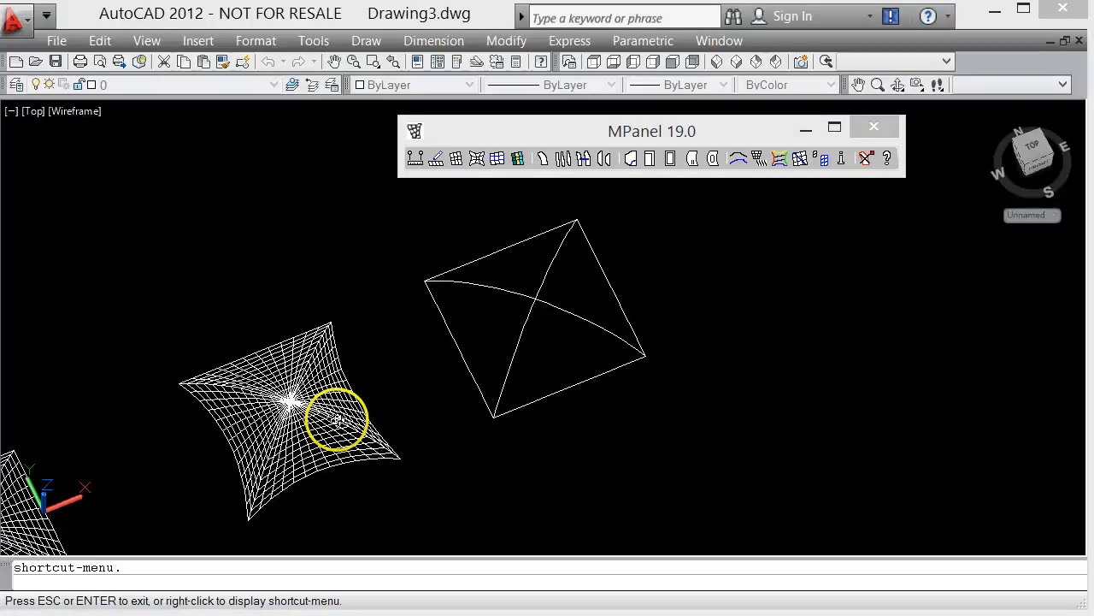
# Orbit around the relaxed membrane to view its curved edges from the side
pyautogui.moveTo(334, 419); pyautogui.dragTo(222, 399)
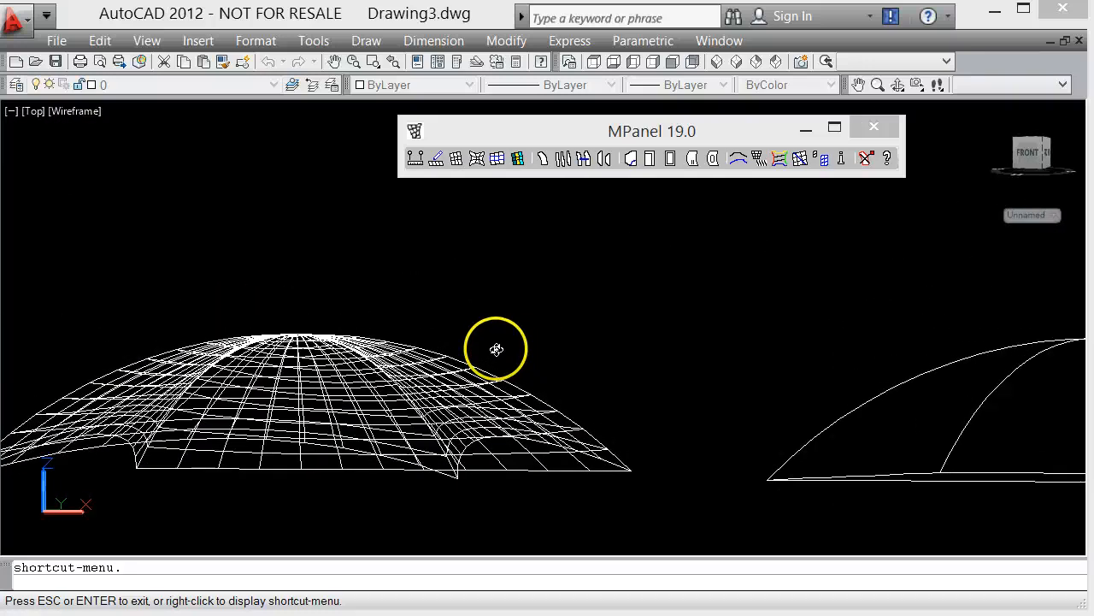
pyautogui.moveTo(496, 349); pyautogui.dragTo(569, 336)
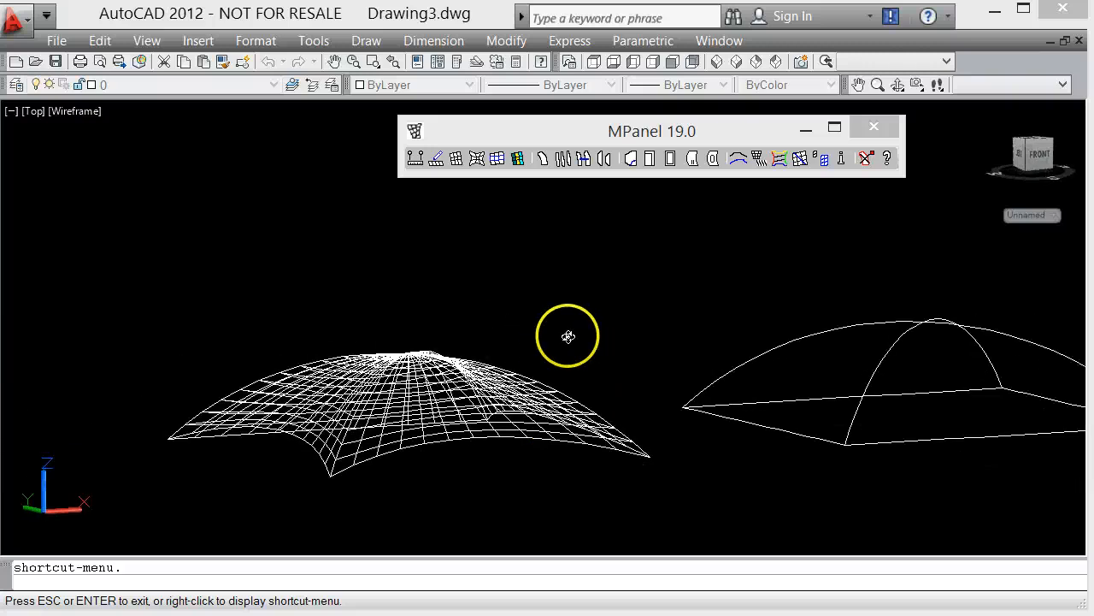
pyautogui.moveTo(569, 336); pyautogui.dragTo(622, 338)
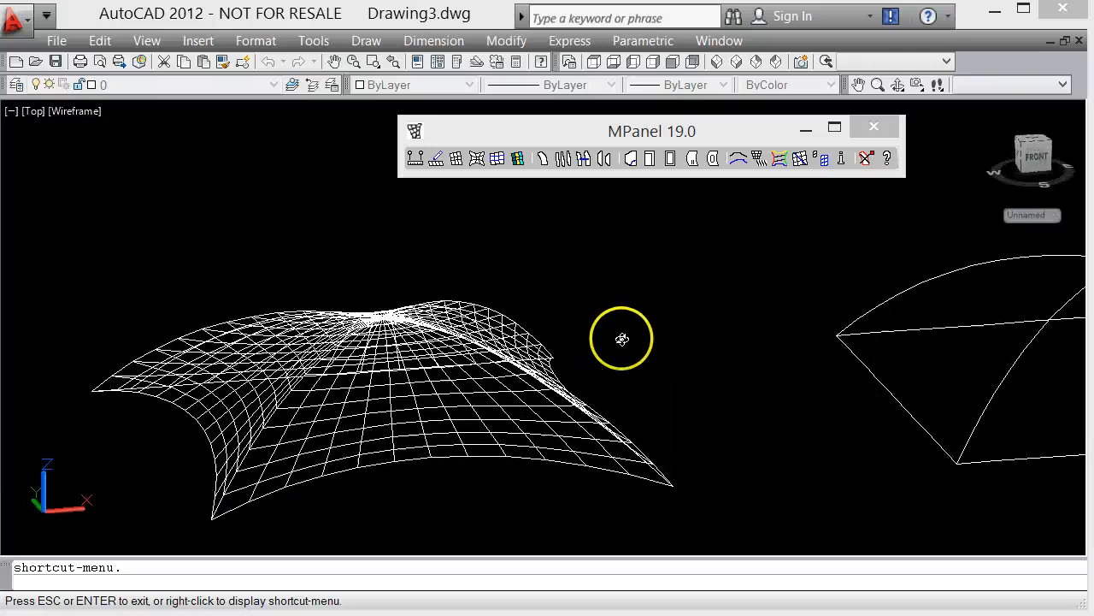